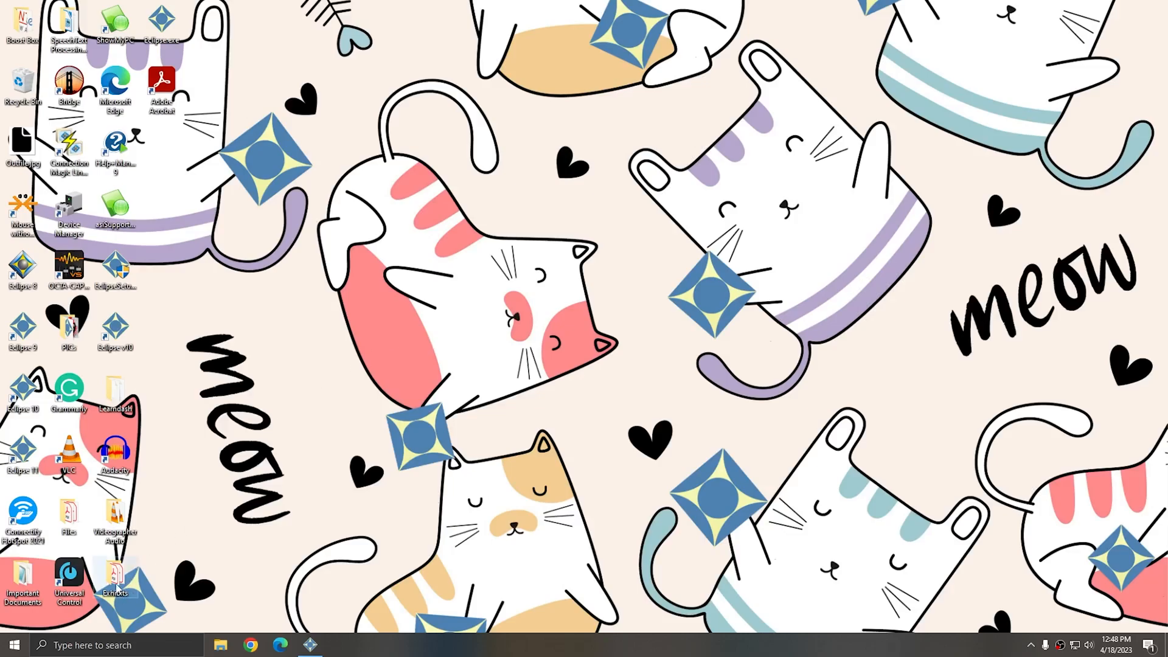
mouse_move(446, 323)
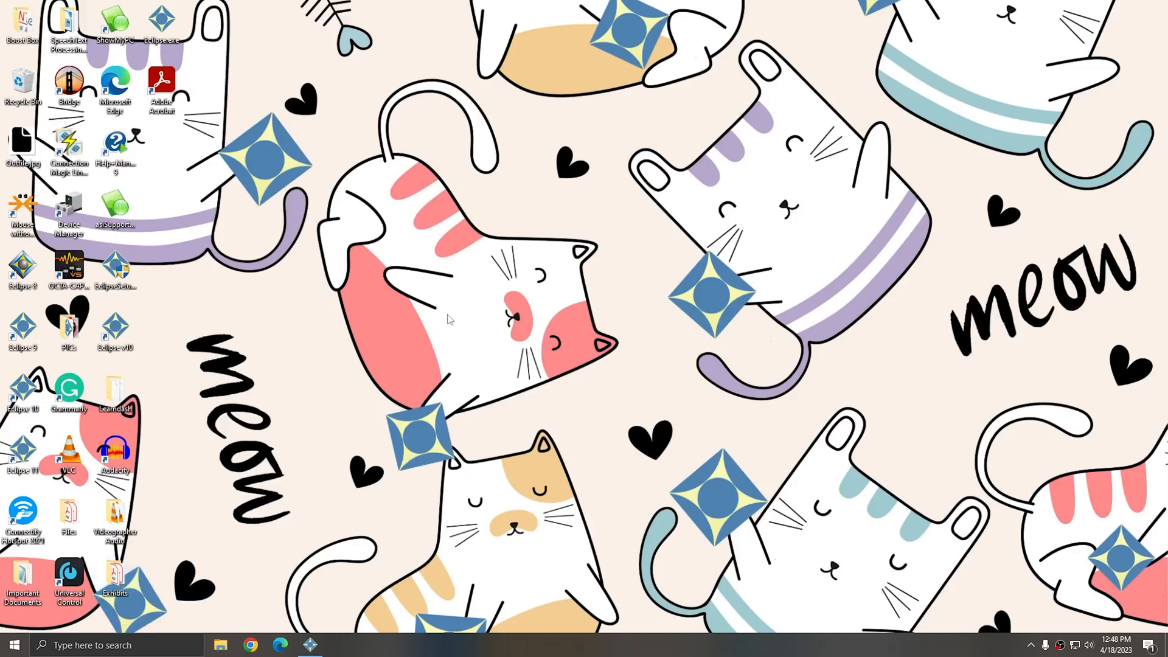
Step: Check the desktop Exhibits folder, then bring up Eclipse 11
double_click(115, 576)
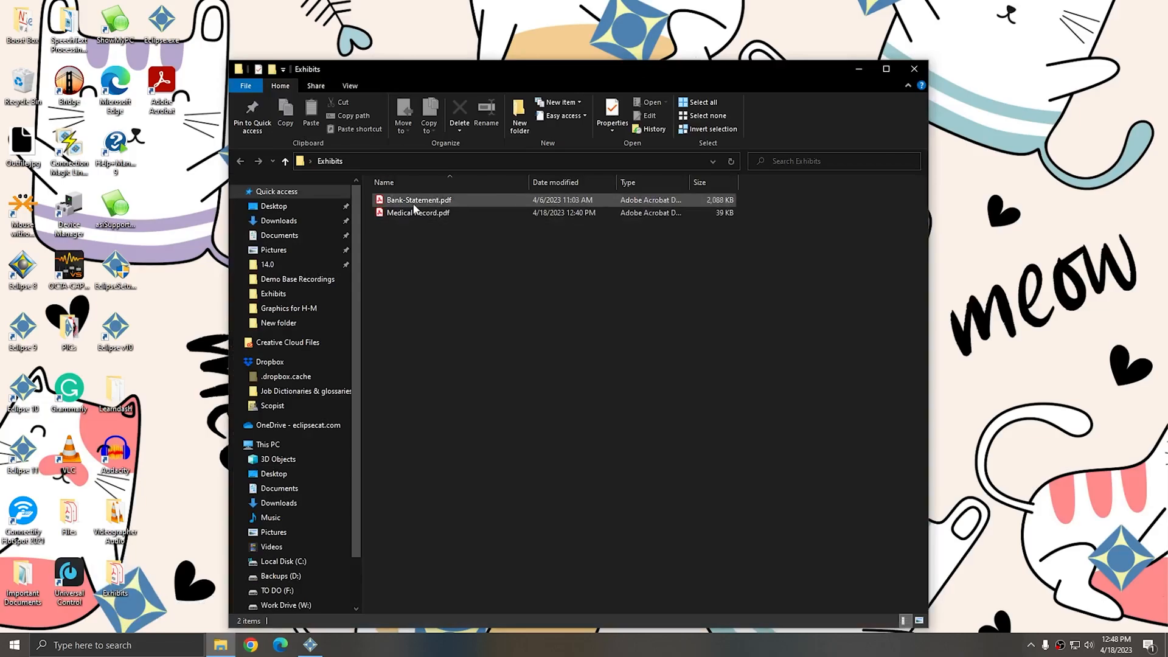
click(417, 211)
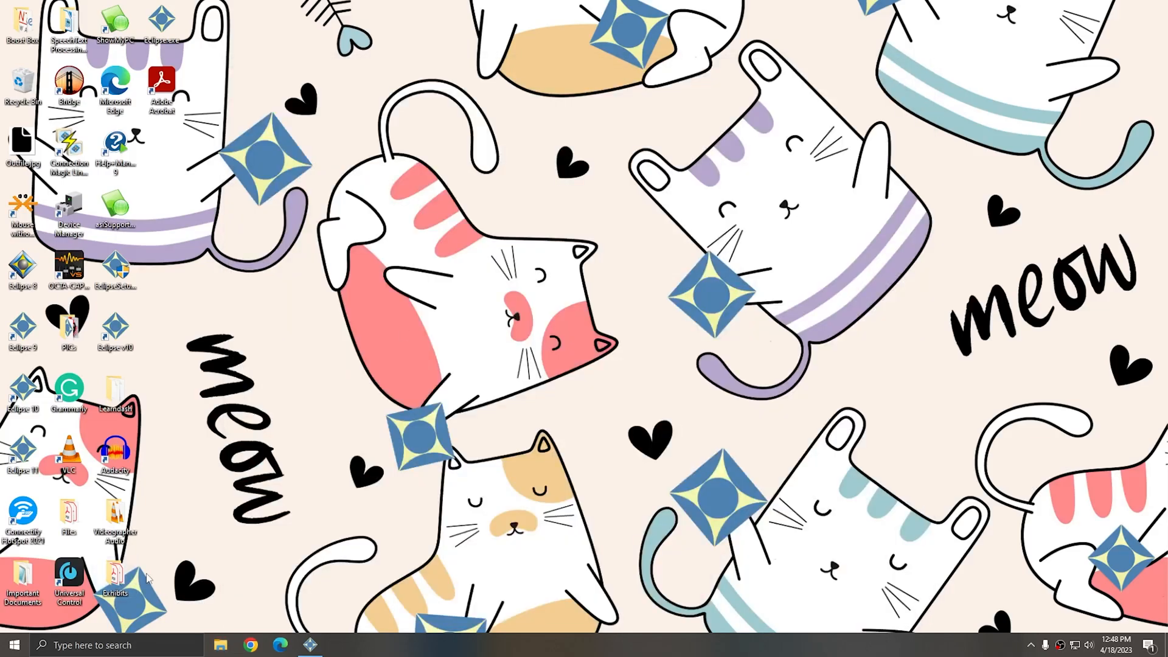
mouse_move(331, 649)
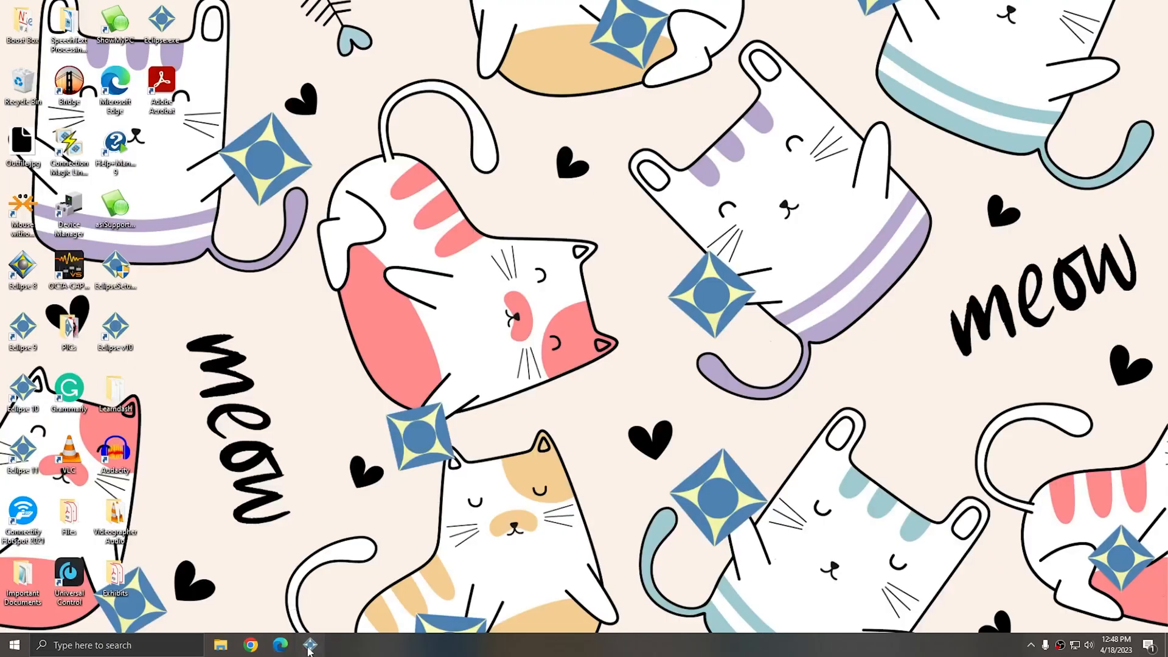
click(310, 645)
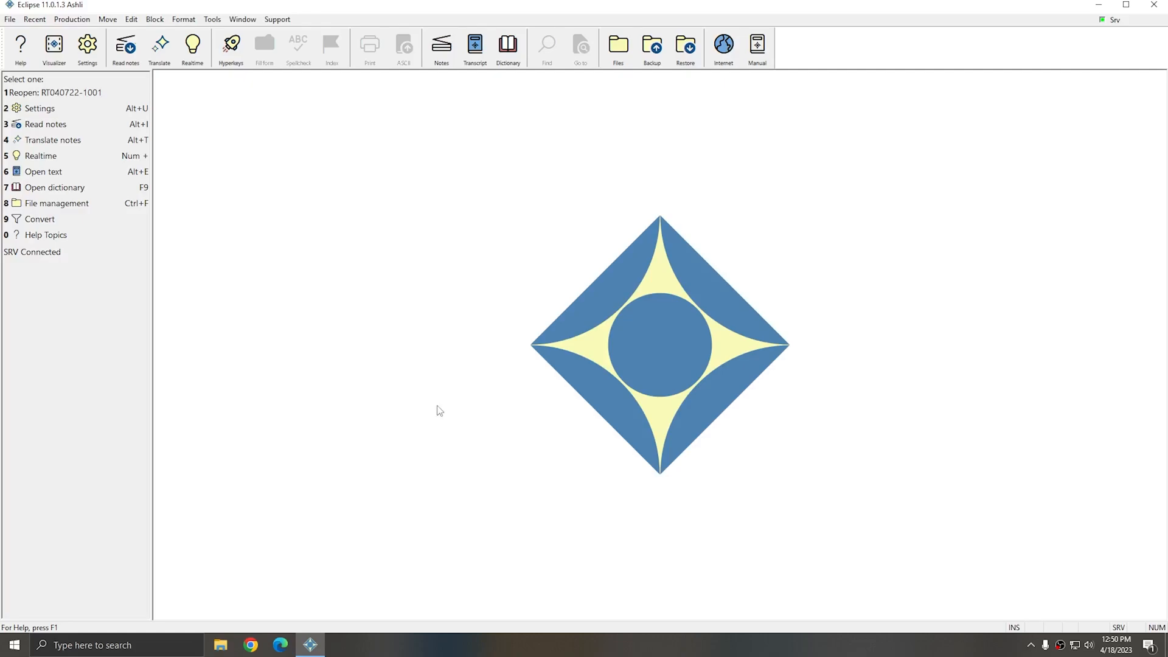
mouse_move(350, 333)
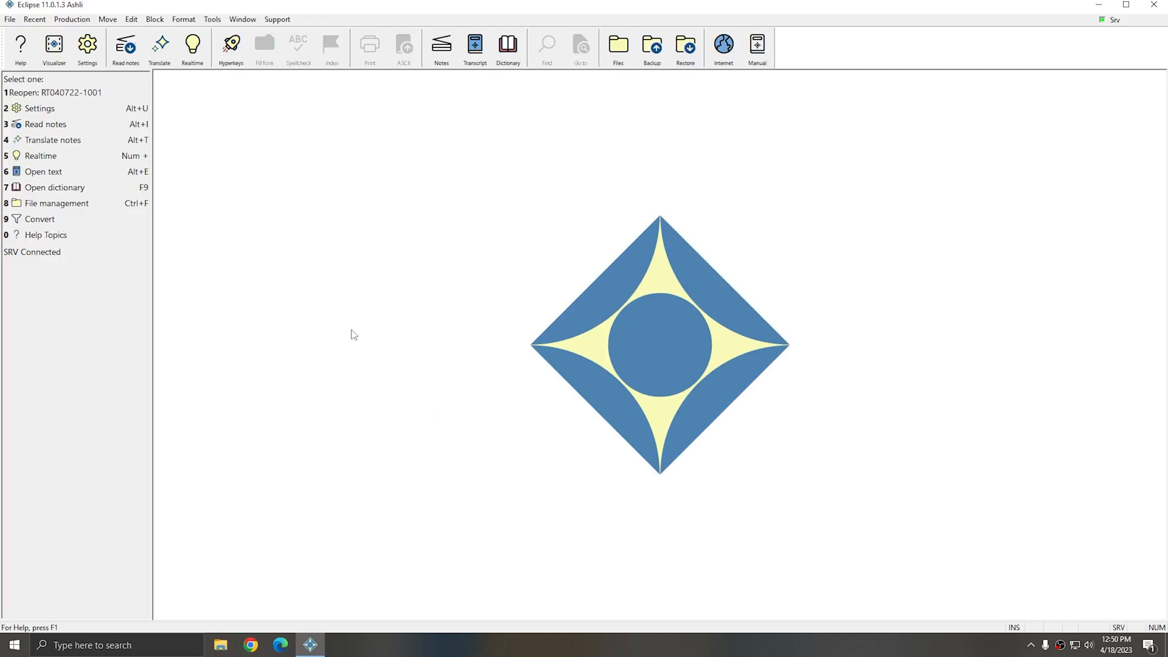
Step: Verify in File locations that the ATTACHMENT path points to the desktop Exhibits folder
click(40, 108)
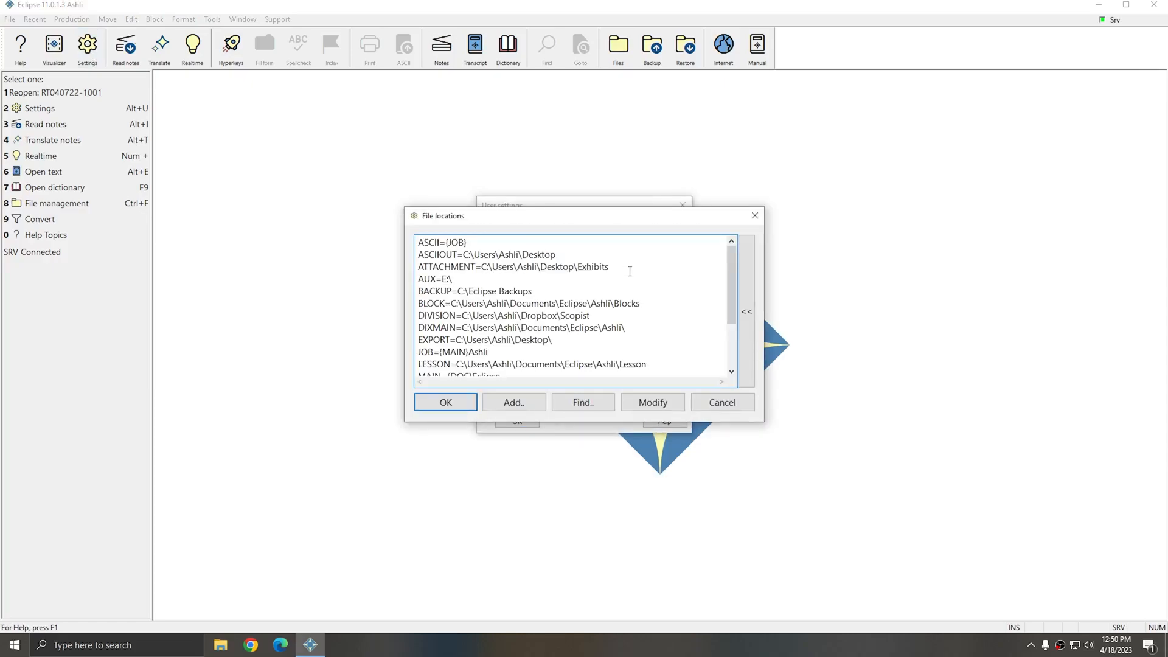
mouse_move(621, 270)
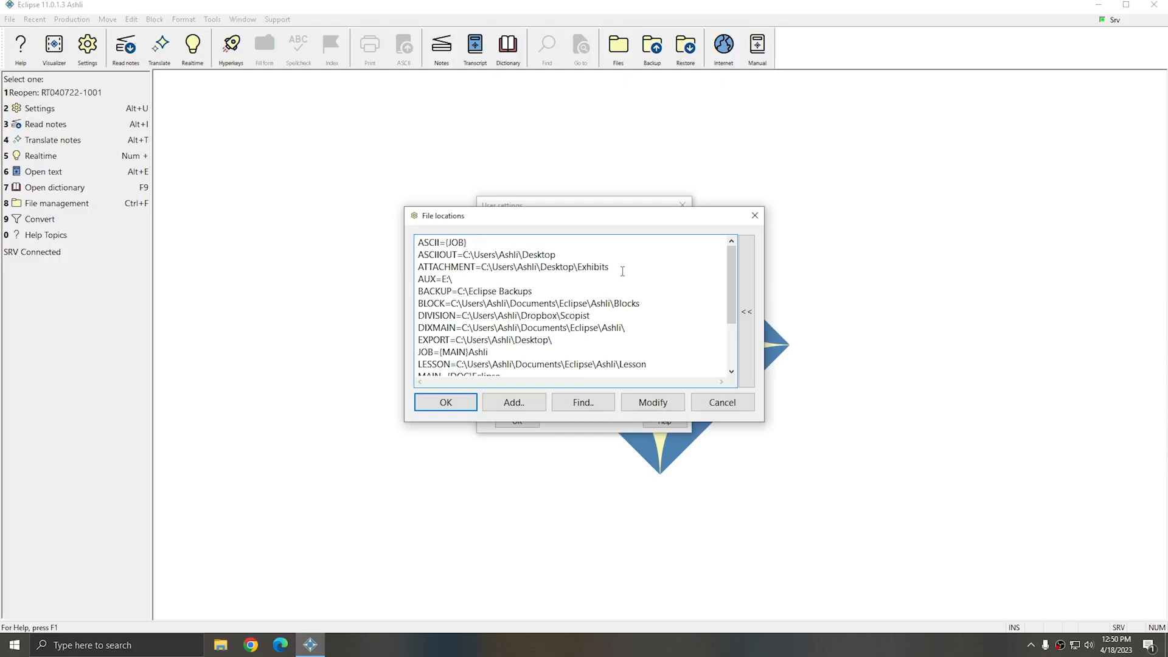
click(511, 266)
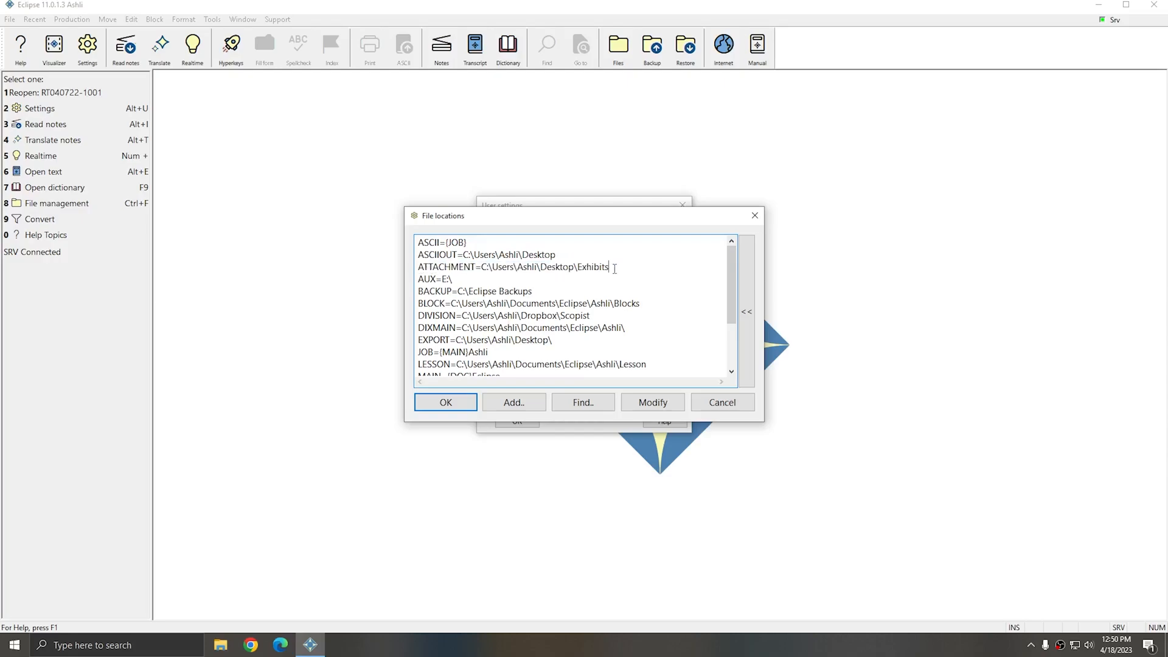
mouse_move(673, 243)
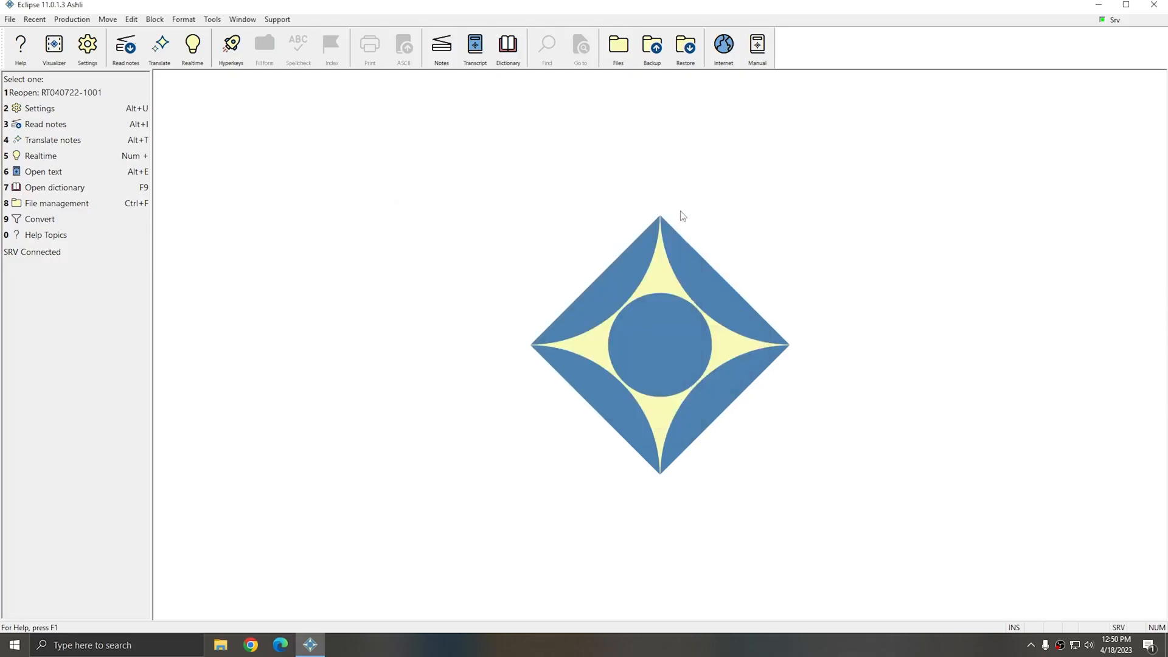
mouse_move(471, 241)
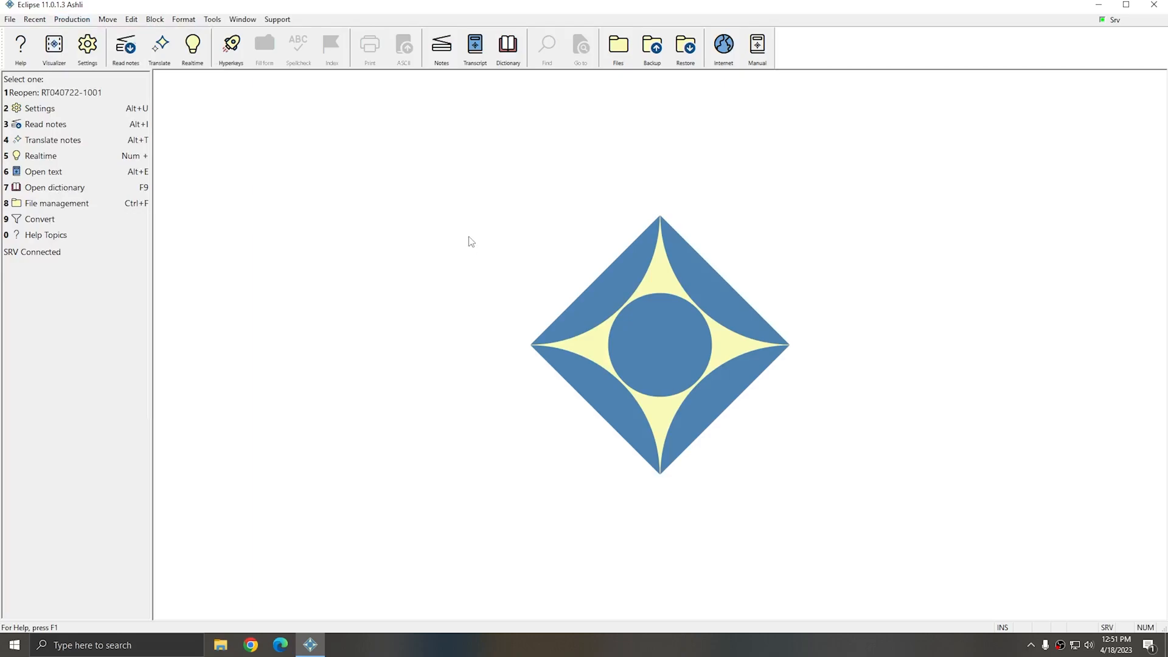
mouse_move(295, 148)
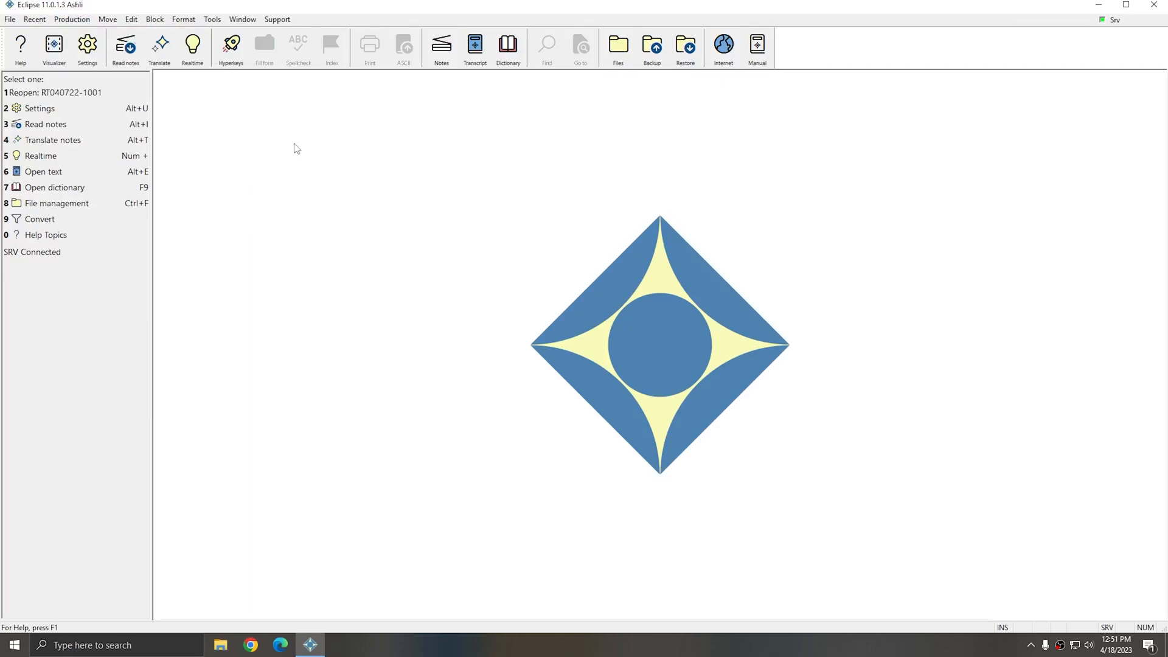
Step: Reach the plugin manager from the Support commands
click(71, 20)
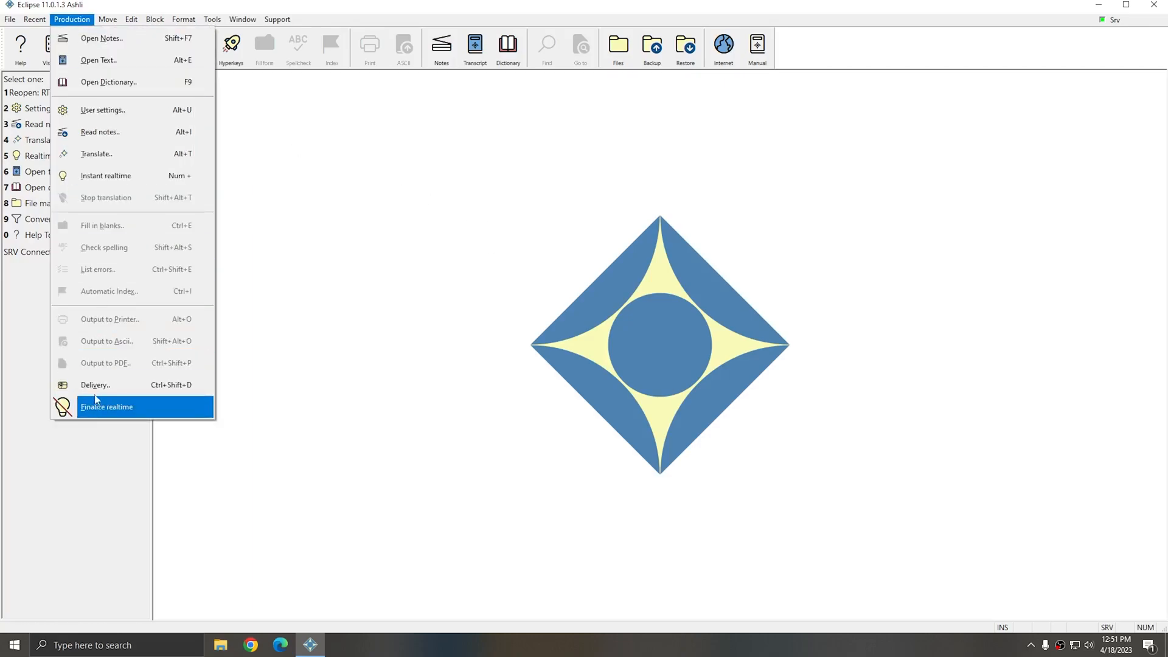
mouse_move(110, 319)
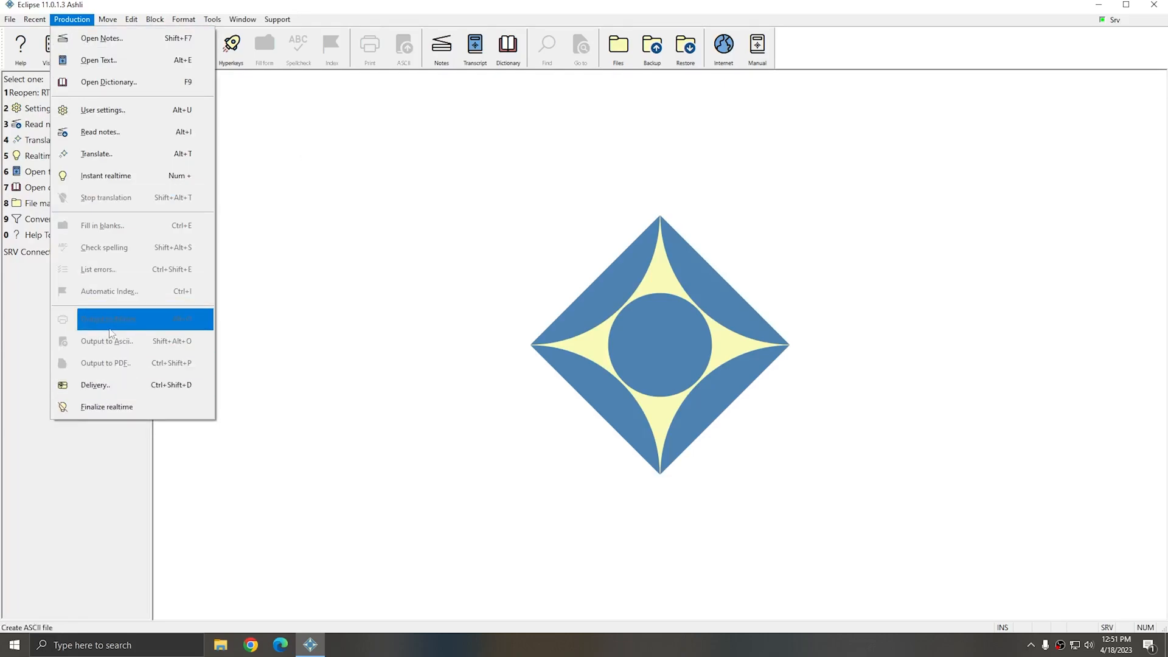
click(277, 19)
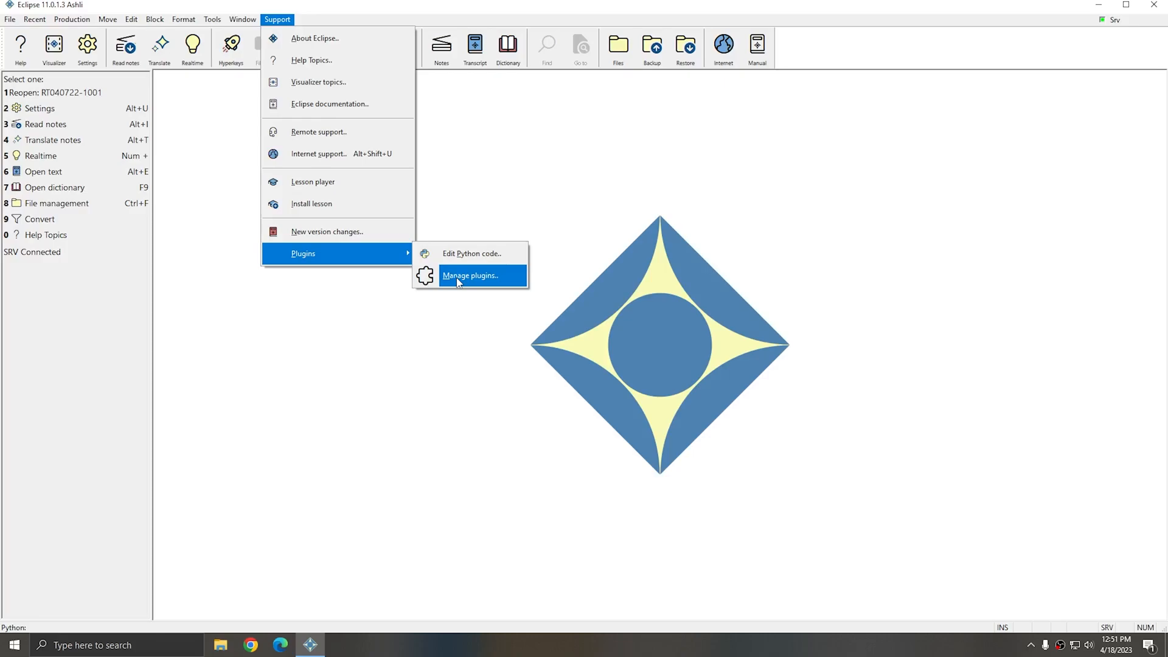
click(471, 274)
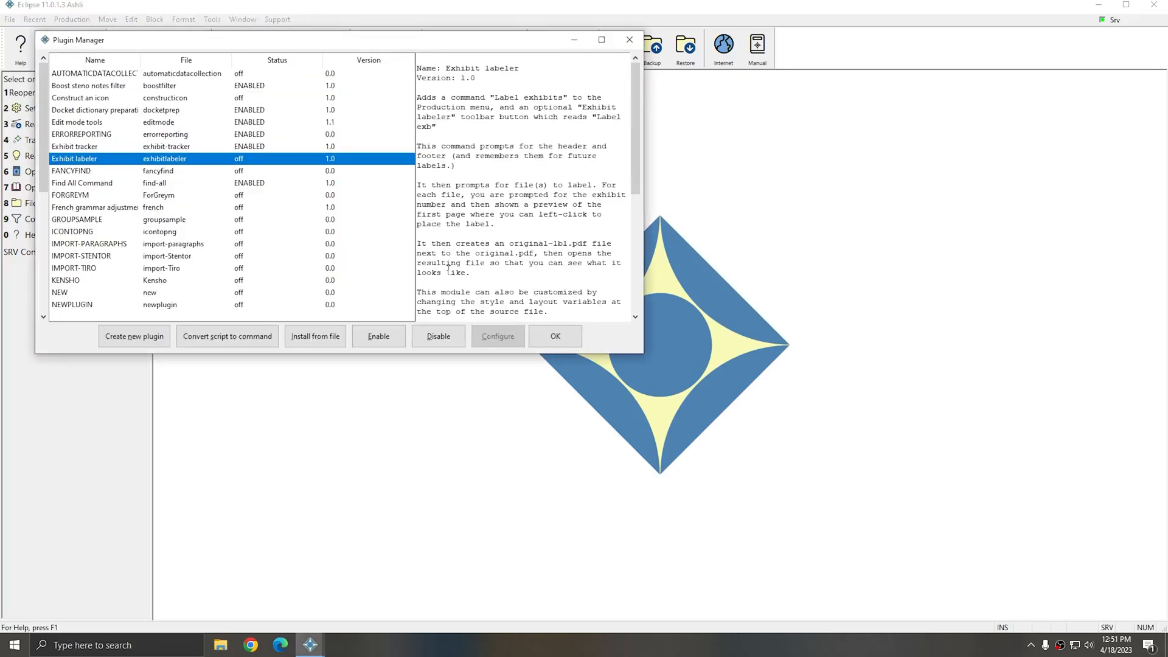
Step: Enable the Exhibit labeler plugin and agree to exit Eclipse for the restart
click(378, 335)
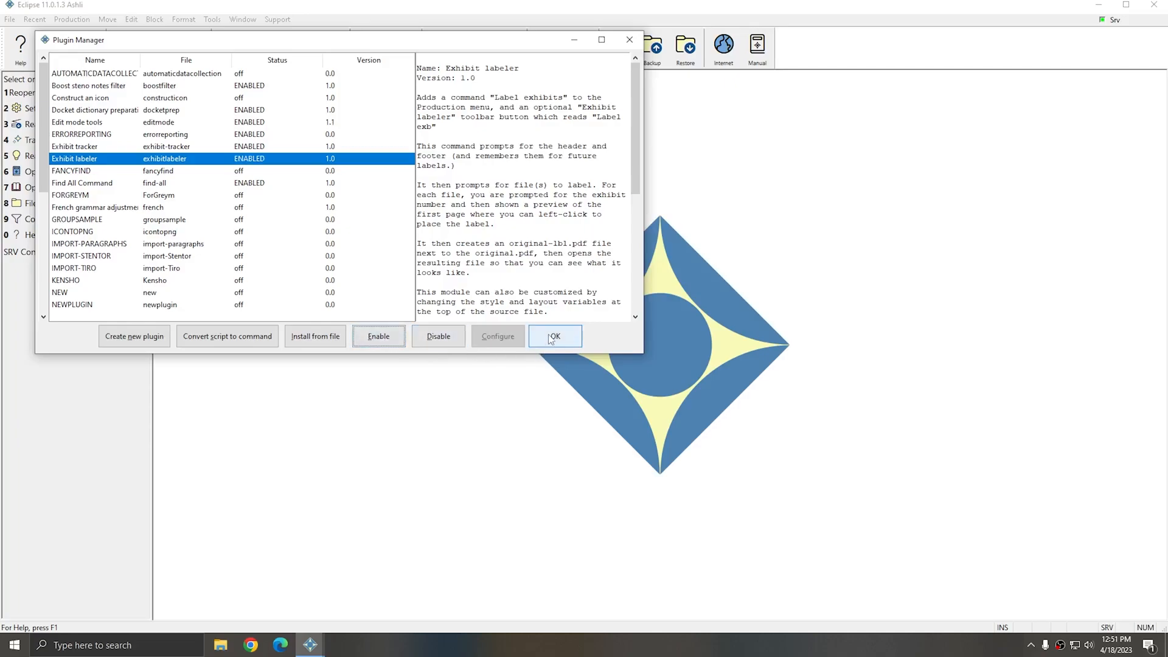
click(555, 335)
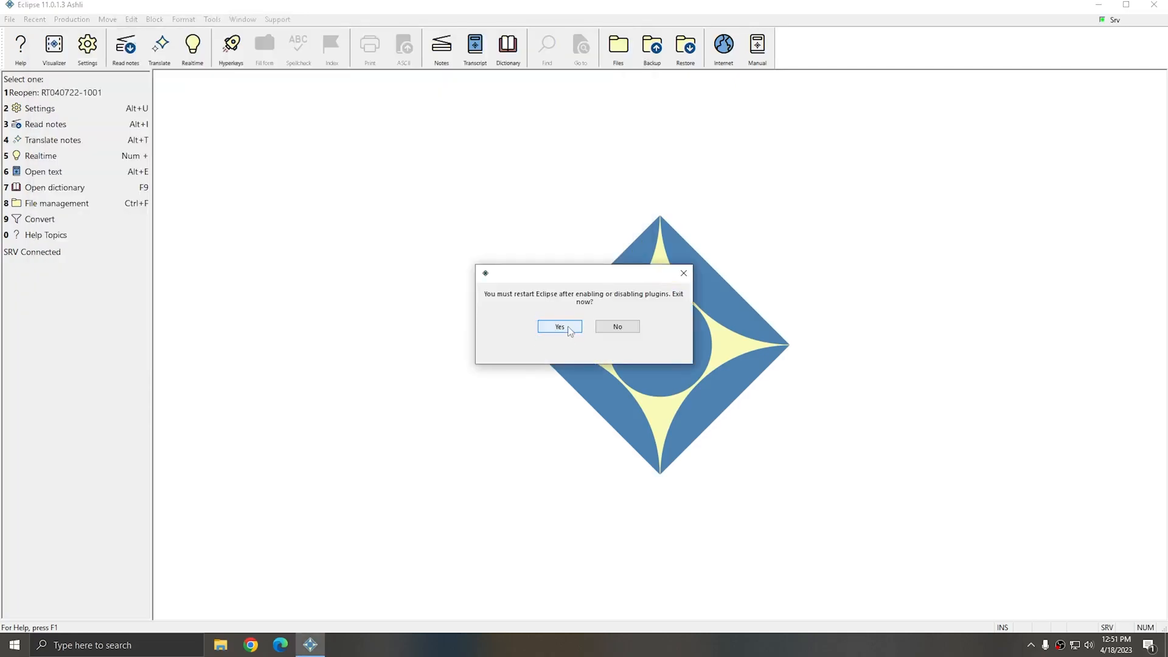
click(559, 326)
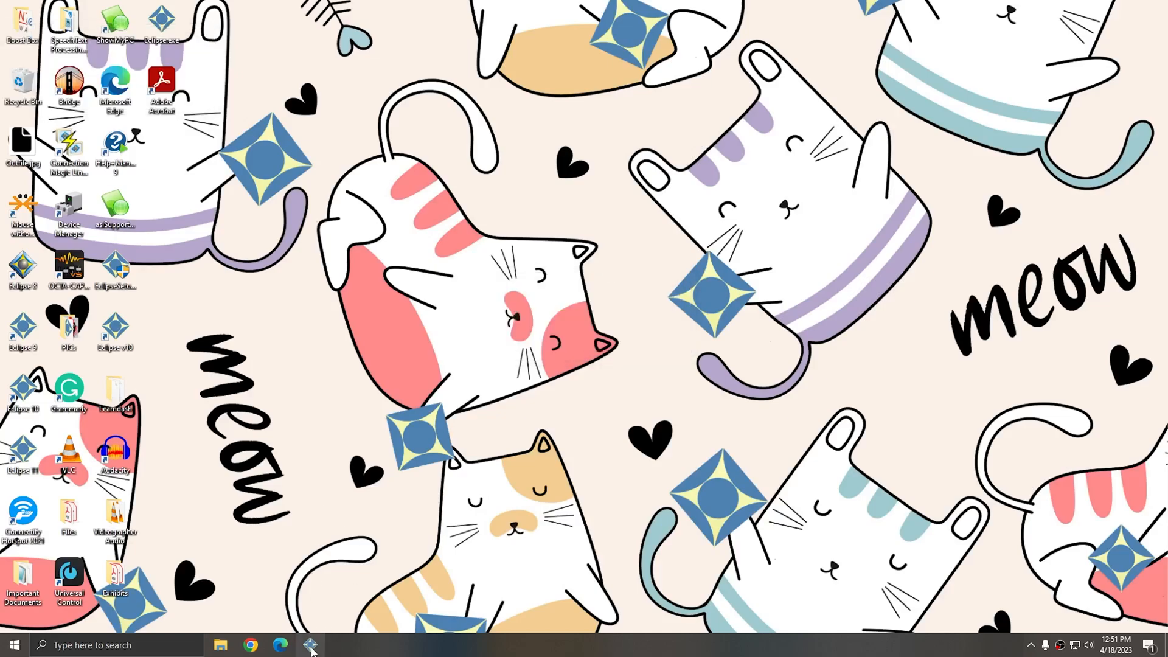
Step: Relaunch Eclipse and confirm in the plugin manager that Exhibit labeler shows ENABLED with its Label exhibits command
click(310, 645)
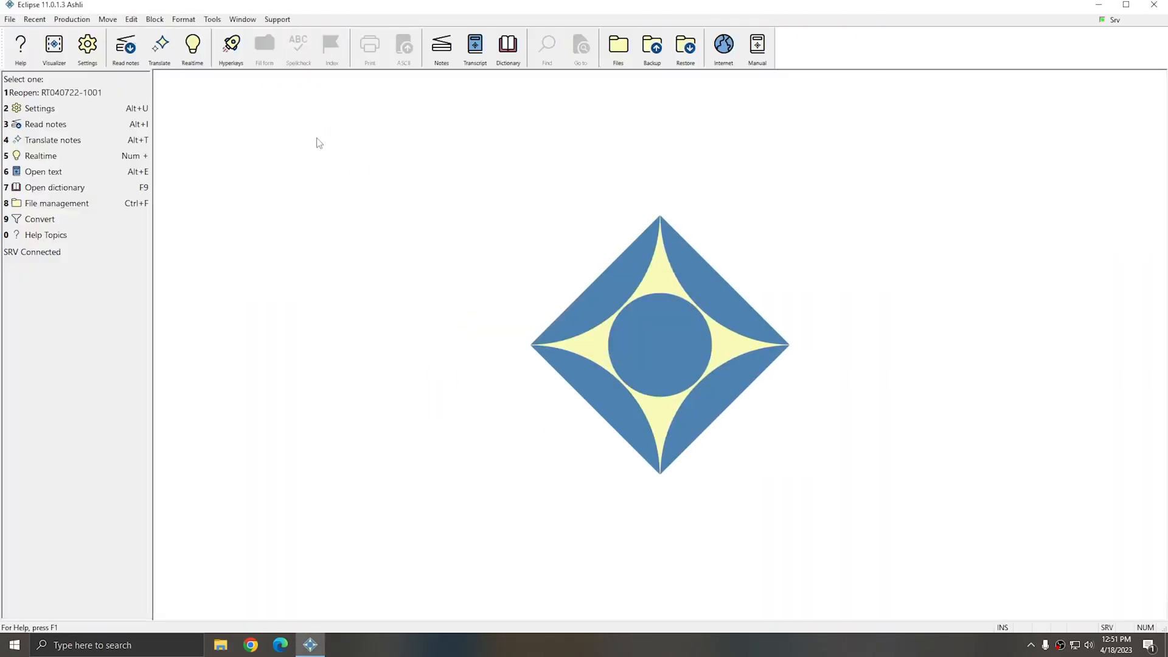
click(277, 20)
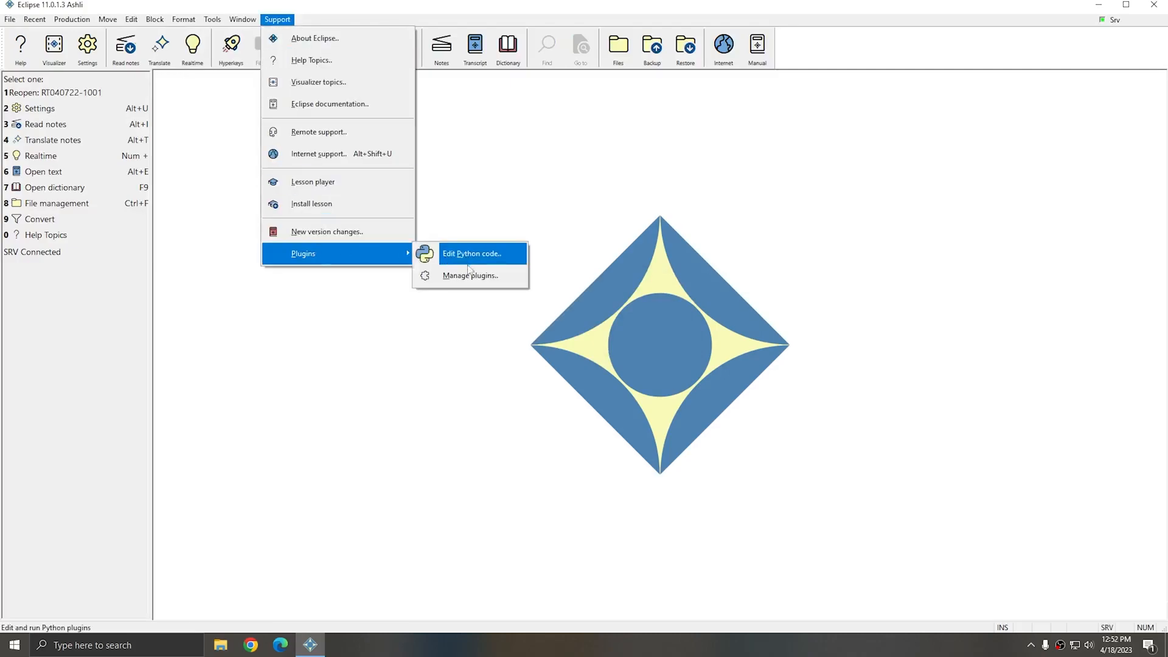
click(469, 275)
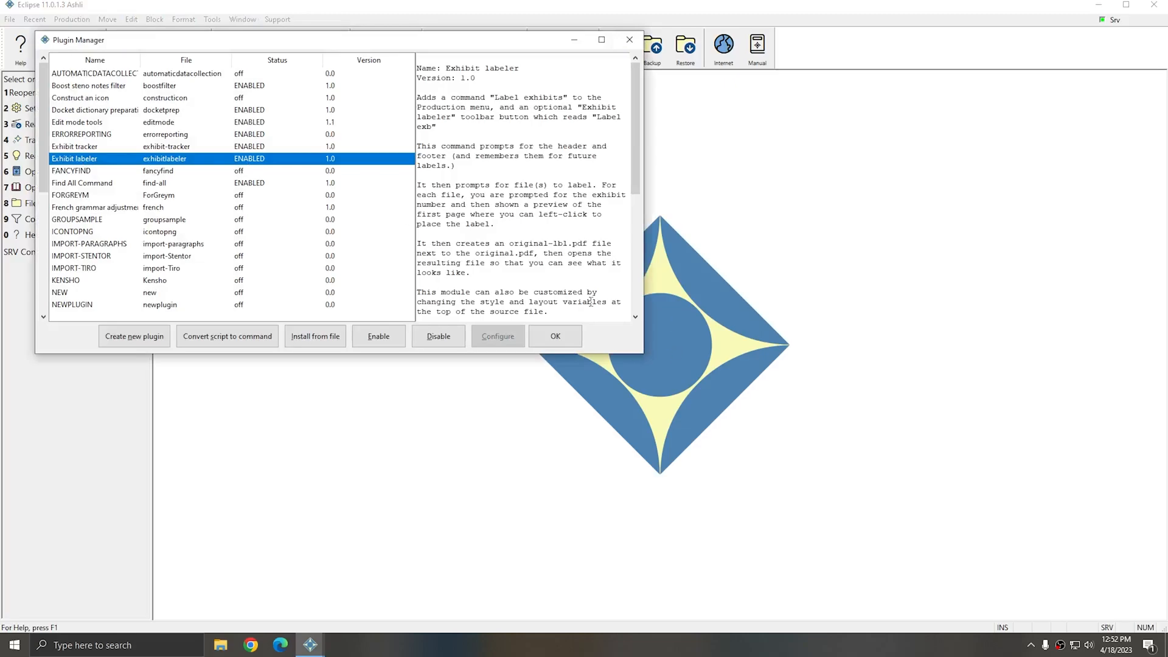
mouse_move(444, 100)
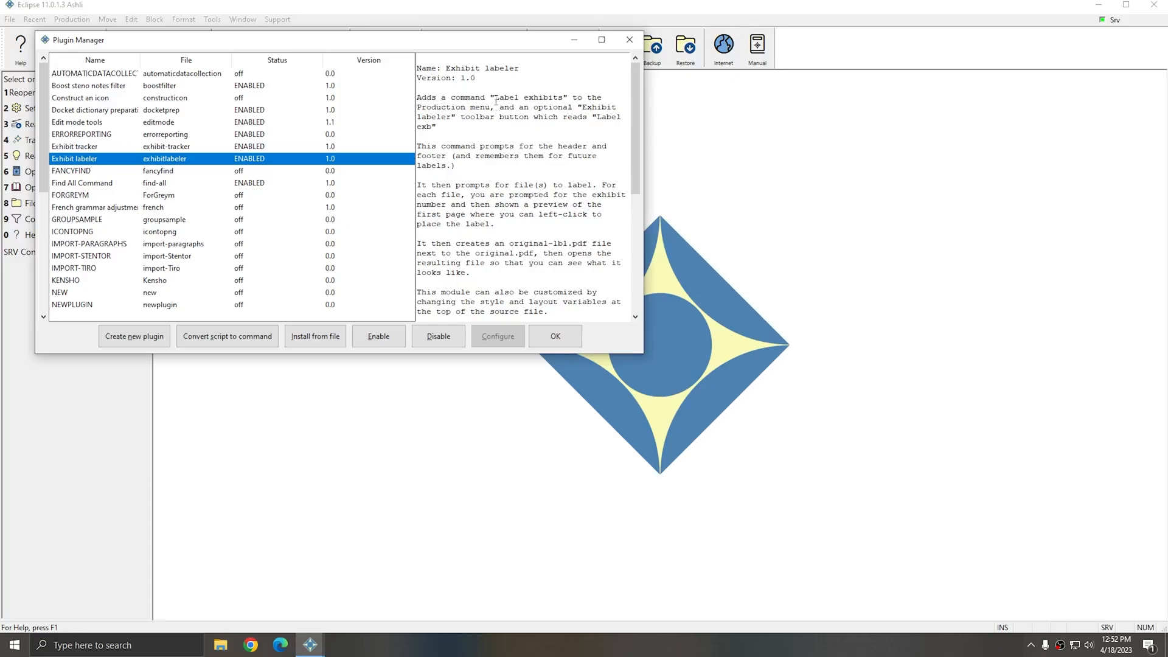
double_click(528, 97)
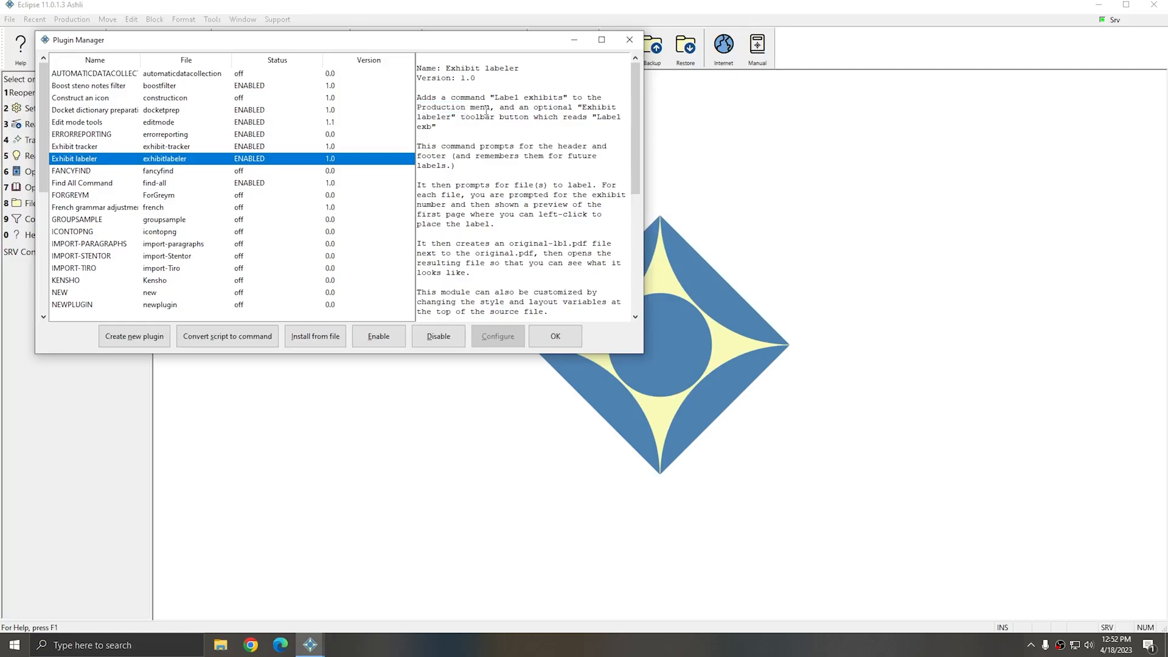
mouse_move(550, 135)
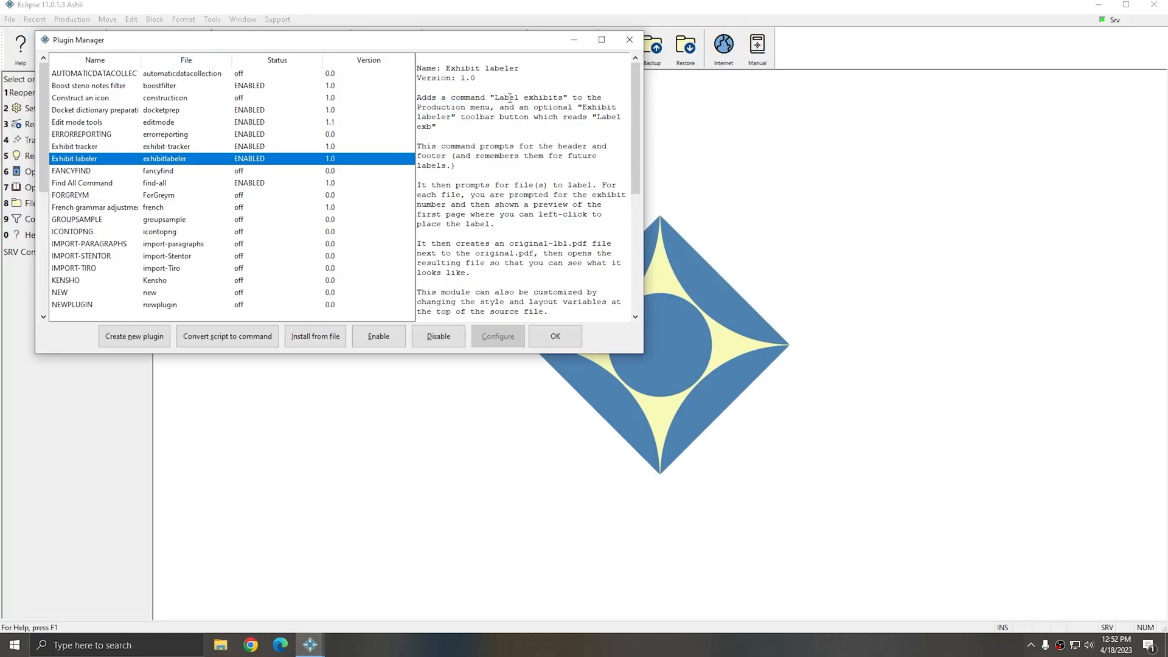
click(555, 336)
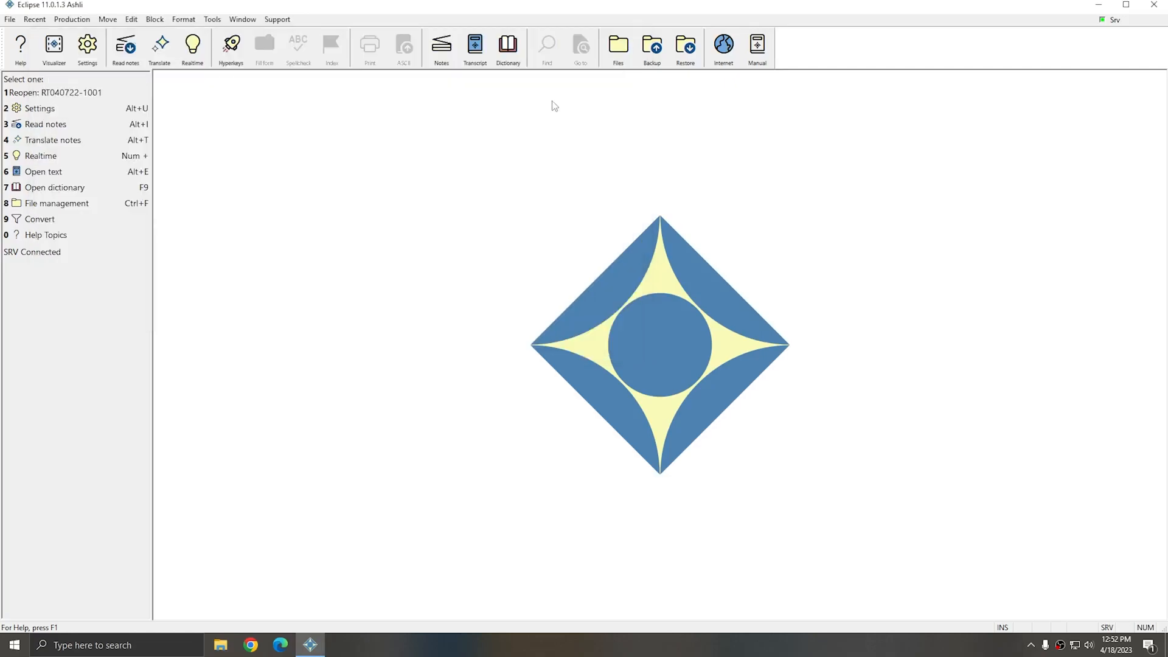
Step: Start Label exhibits from Production and set the header to 'ABC Agency'
click(71, 19)
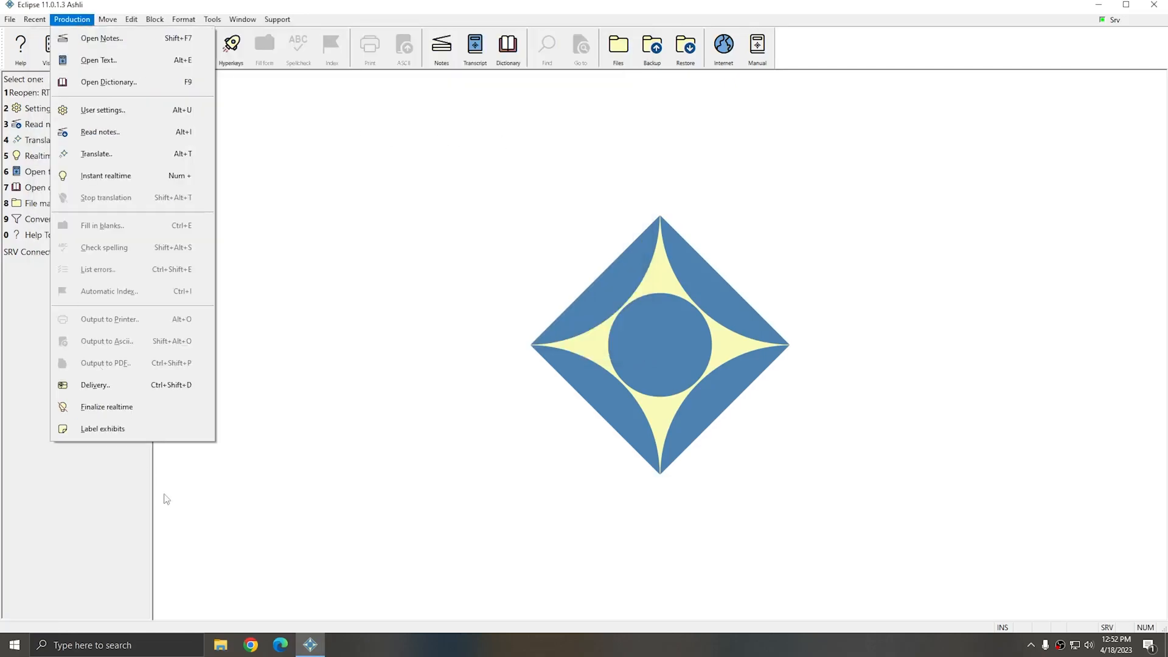
mouse_move(102, 428)
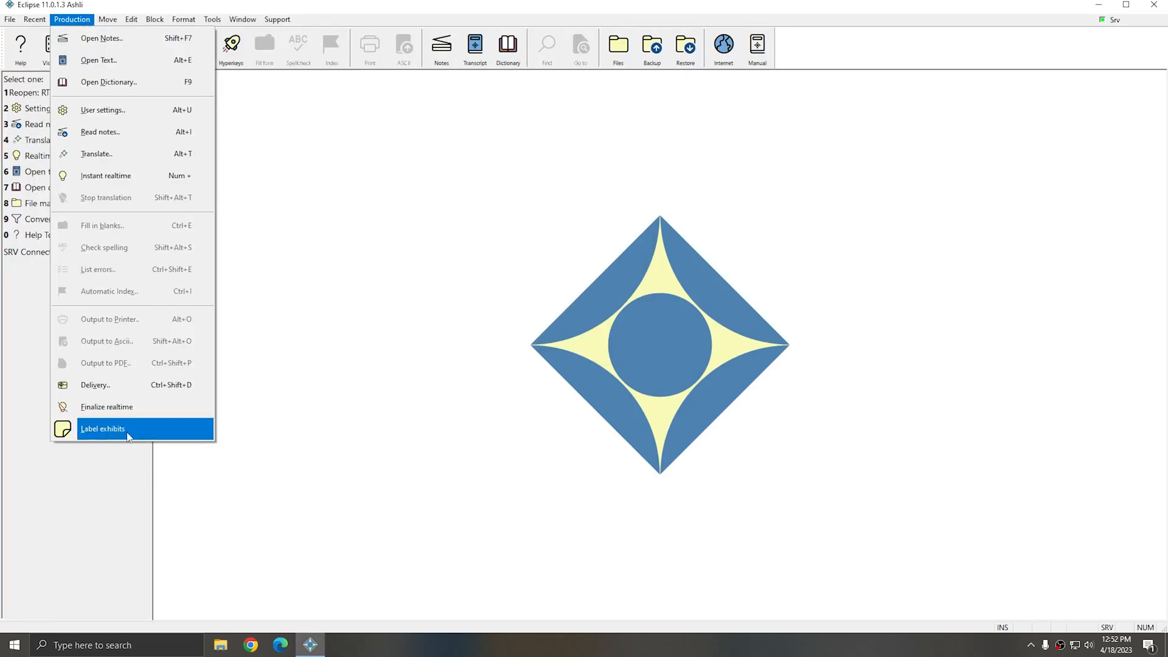
click(102, 428)
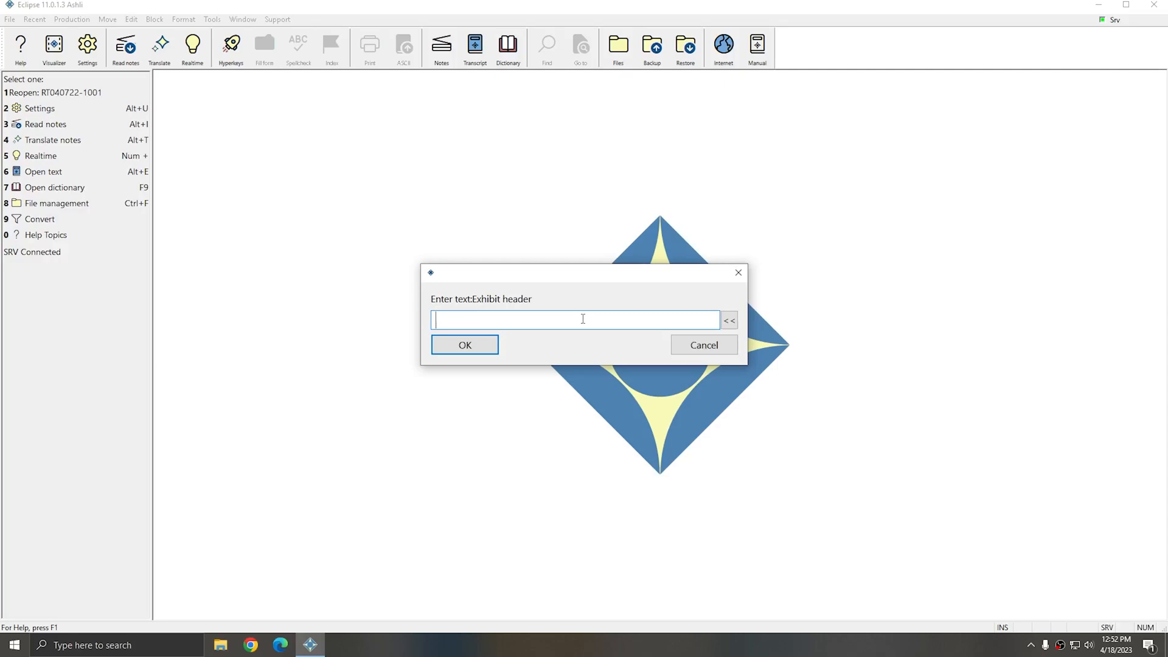
text(ABC Ag)
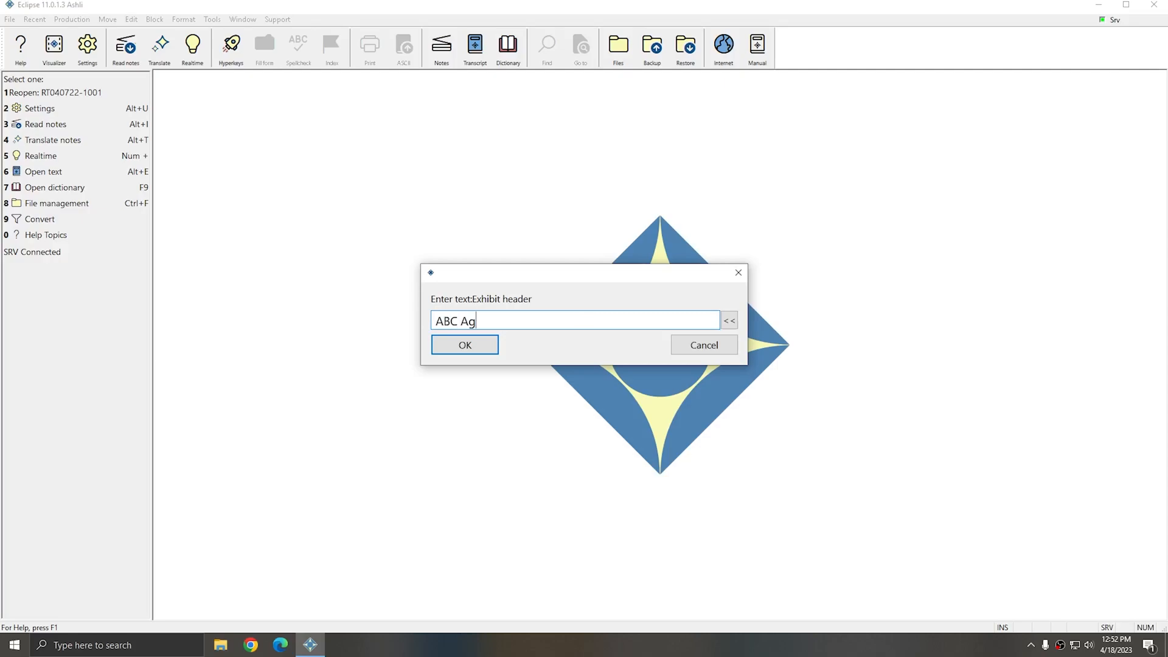
text(ency)
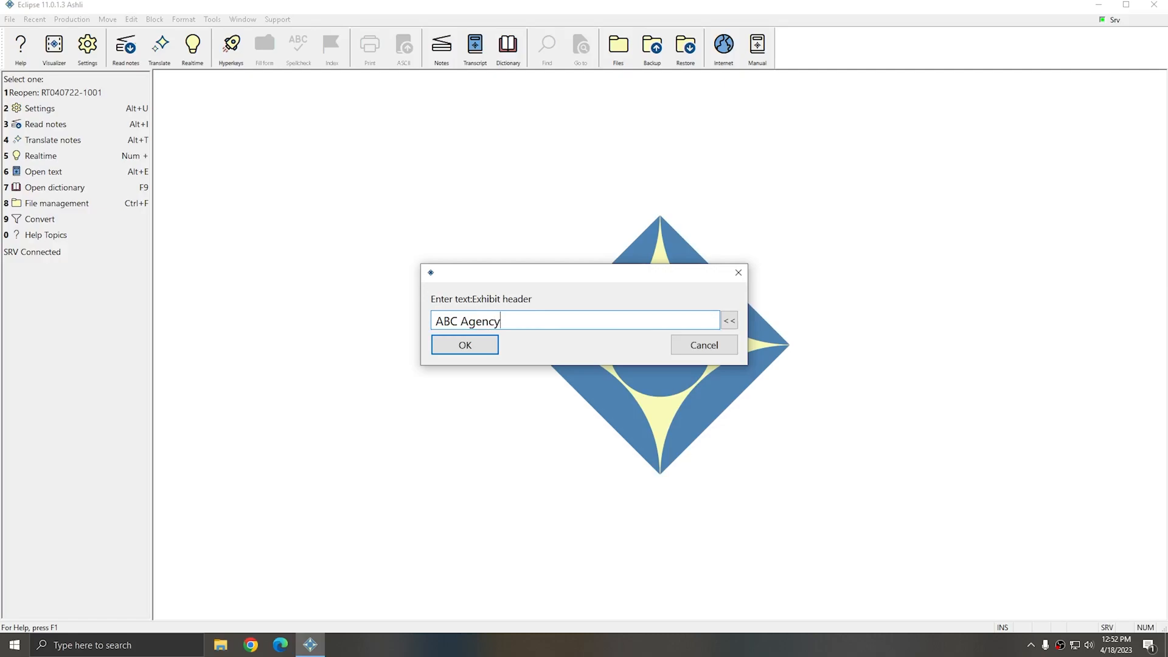
click(465, 344)
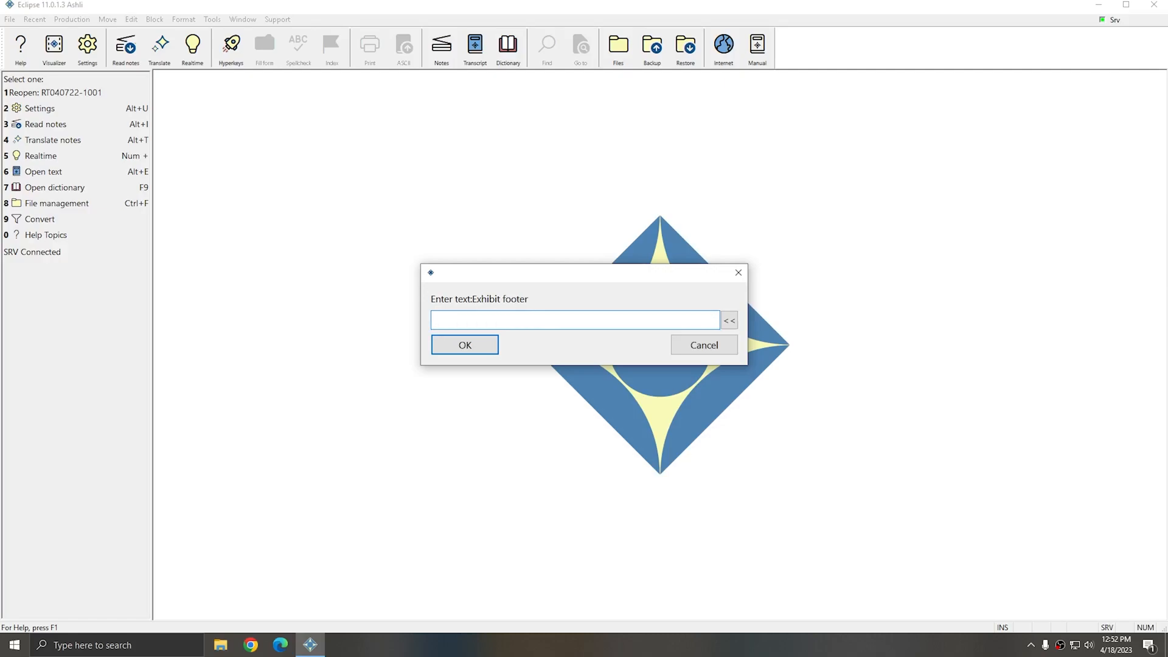
Step: Enter 'Plaintiff's Exhibit' as the footer text
text(Plaintiff's Exhi)
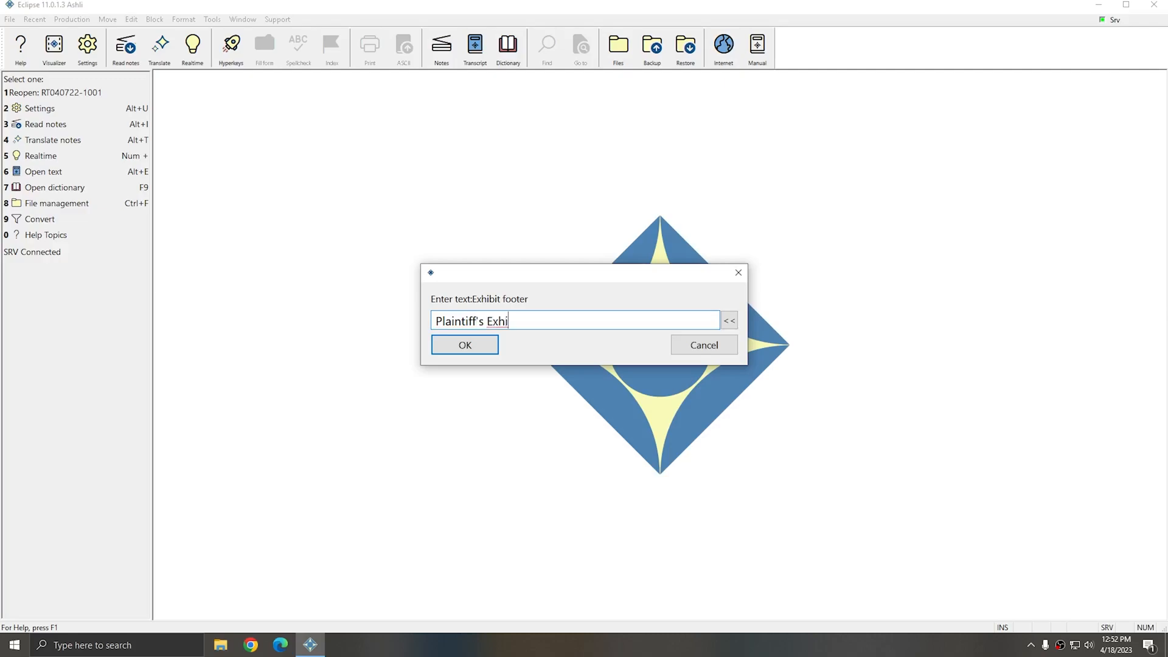
text(bit)
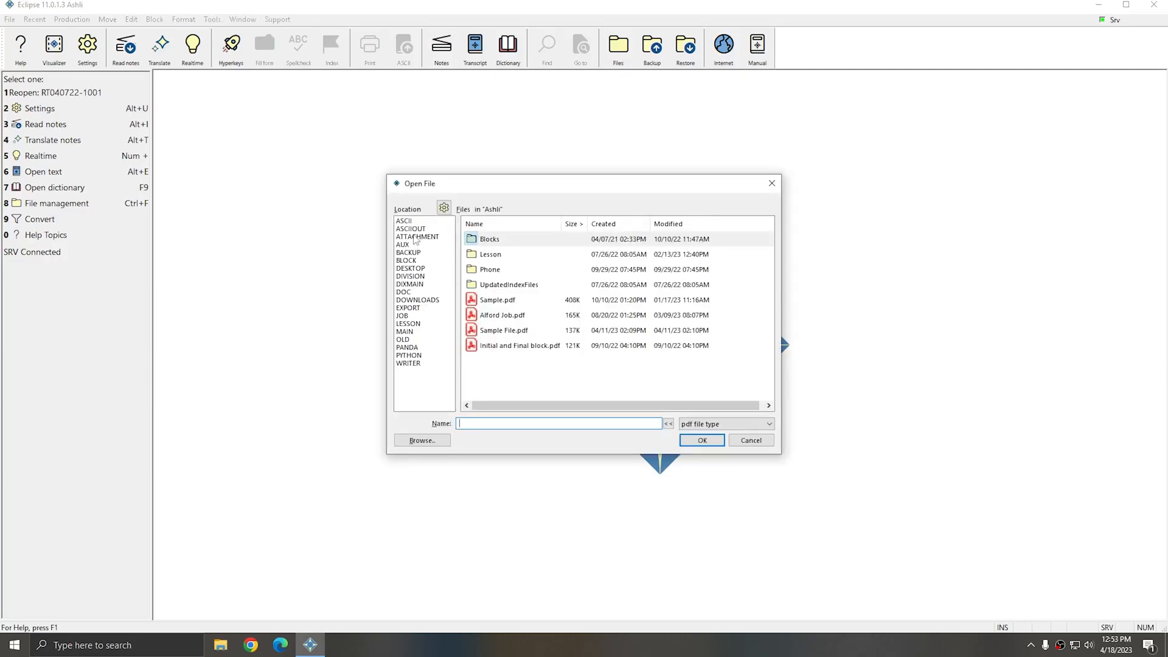
Step: Choose Bank-Statement.pdf from the ATTACHMENT location and assign it exhibit number 1
click(416, 236)
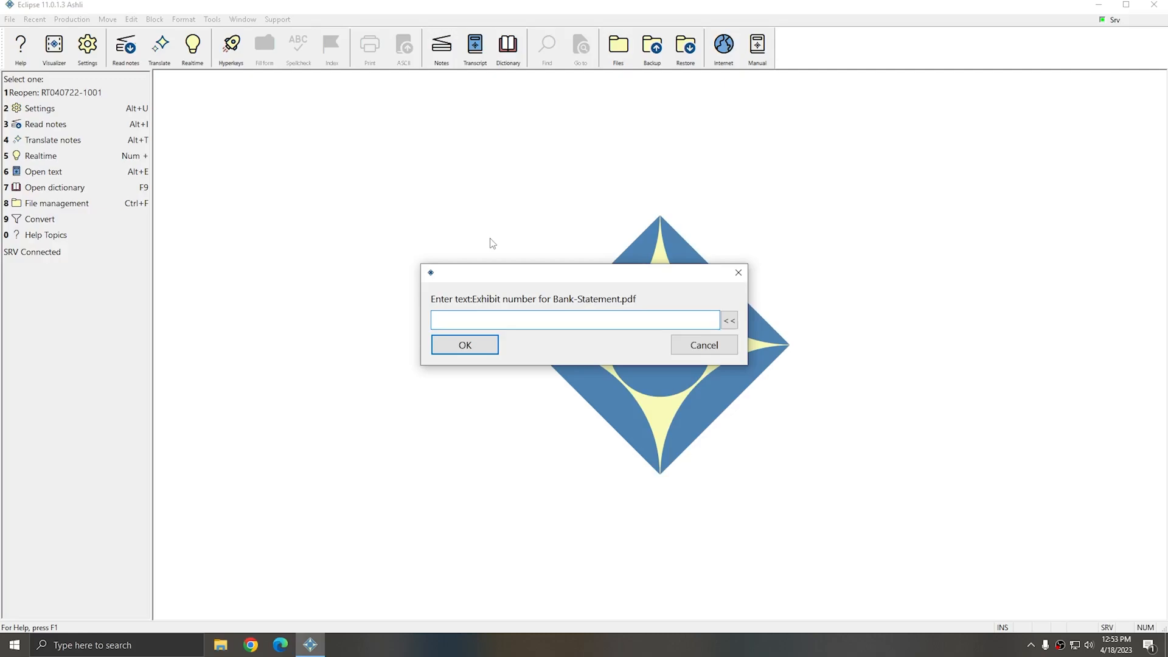
text(1)
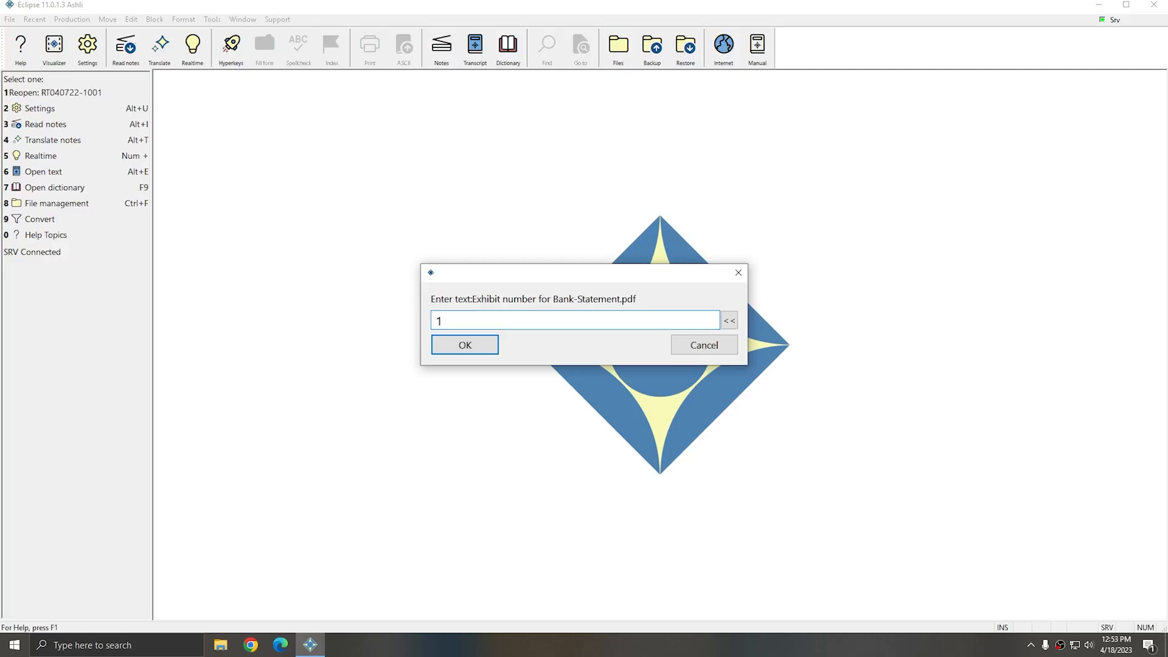
click(465, 344)
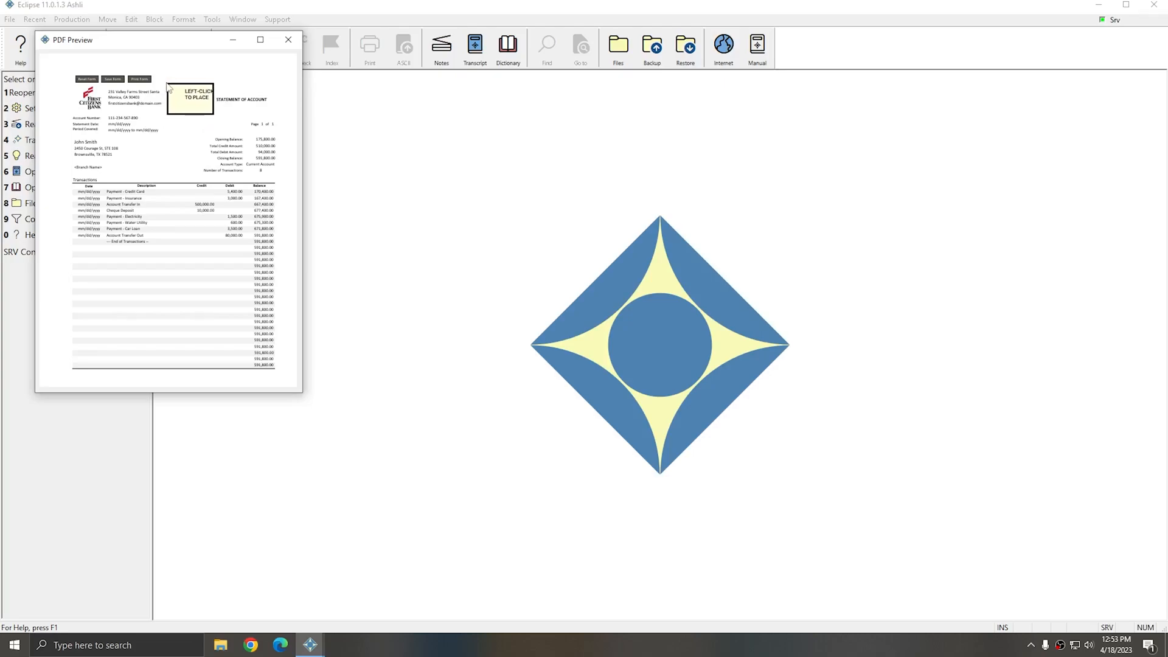
Step: Place the ABC Agency / 1 / Plaintiff's Exhibit stamp near the top of the bank statement
click(287, 39)
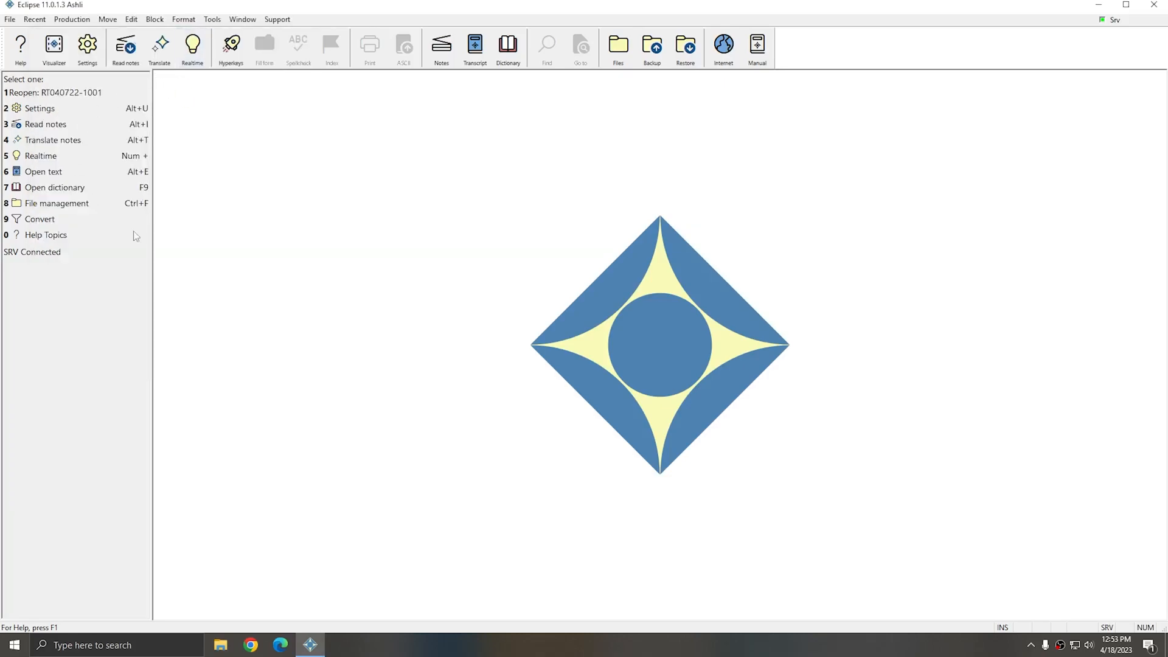
mouse_move(353, 601)
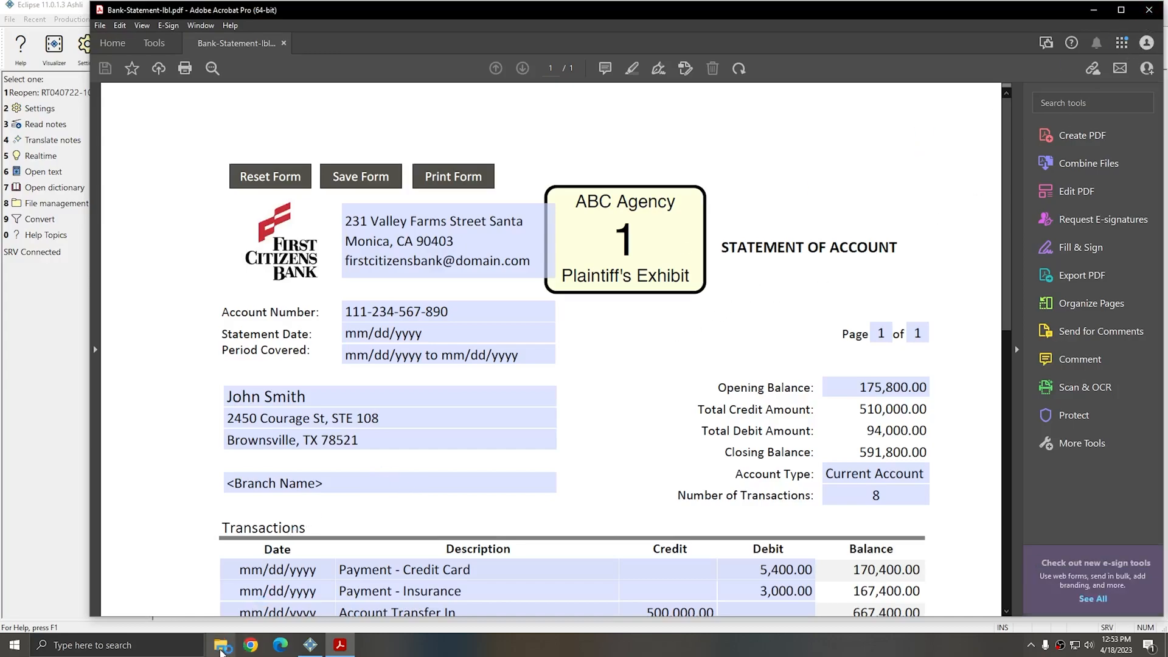
Step: Open the desktop Exhibits folder in File Explorer
click(222, 644)
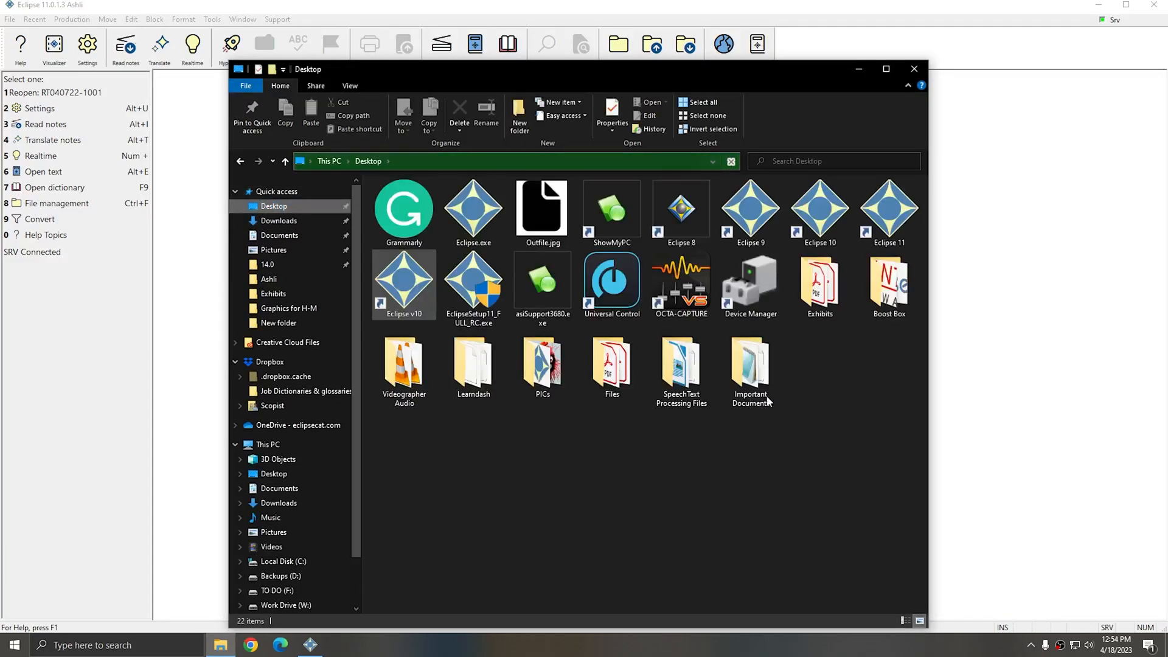
click(819, 286)
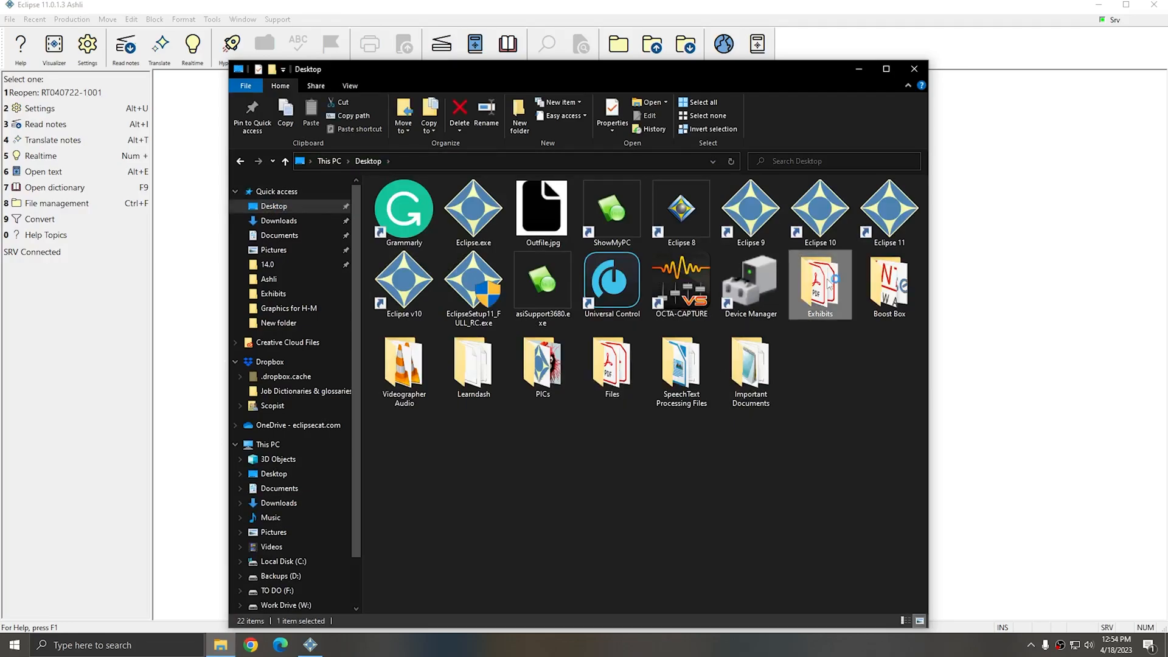
double_click(820, 284)
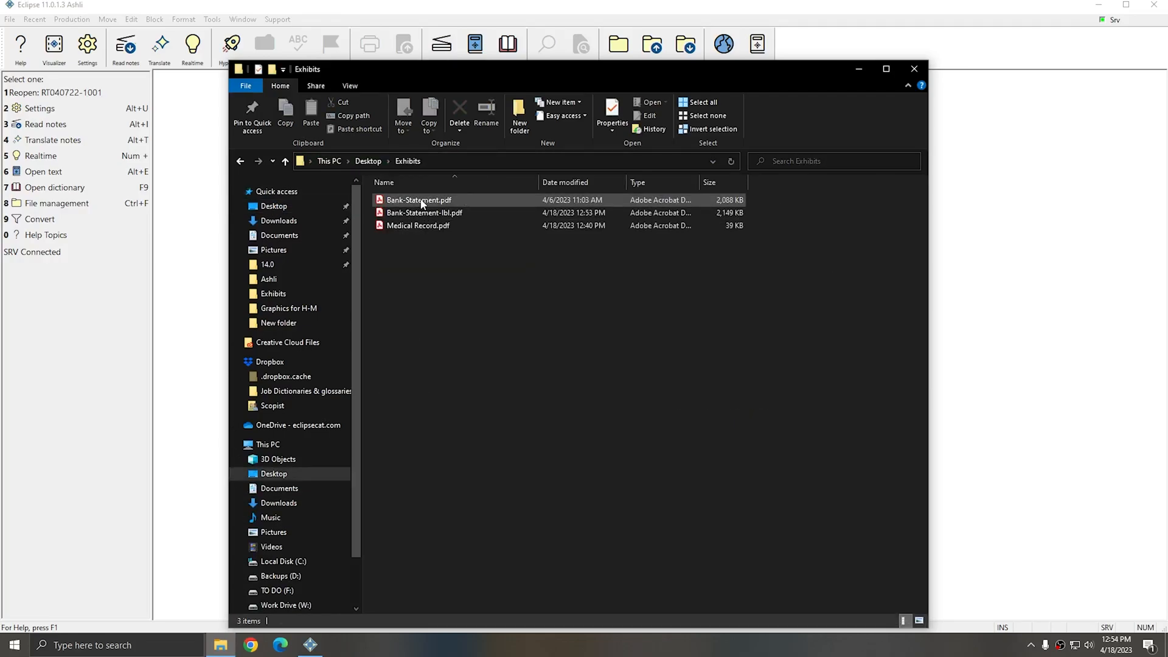
Step: Review the original Bank-Statement.pdf and open the new Bank-Statement-lbl.pdf
click(423, 212)
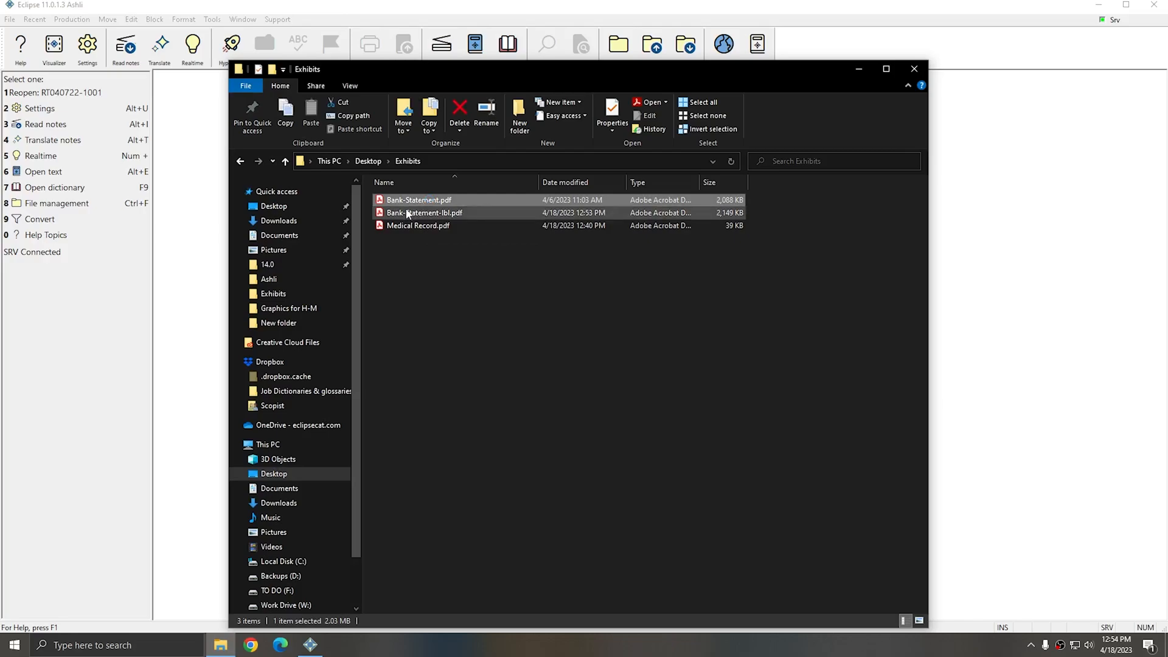
double_click(416, 200)
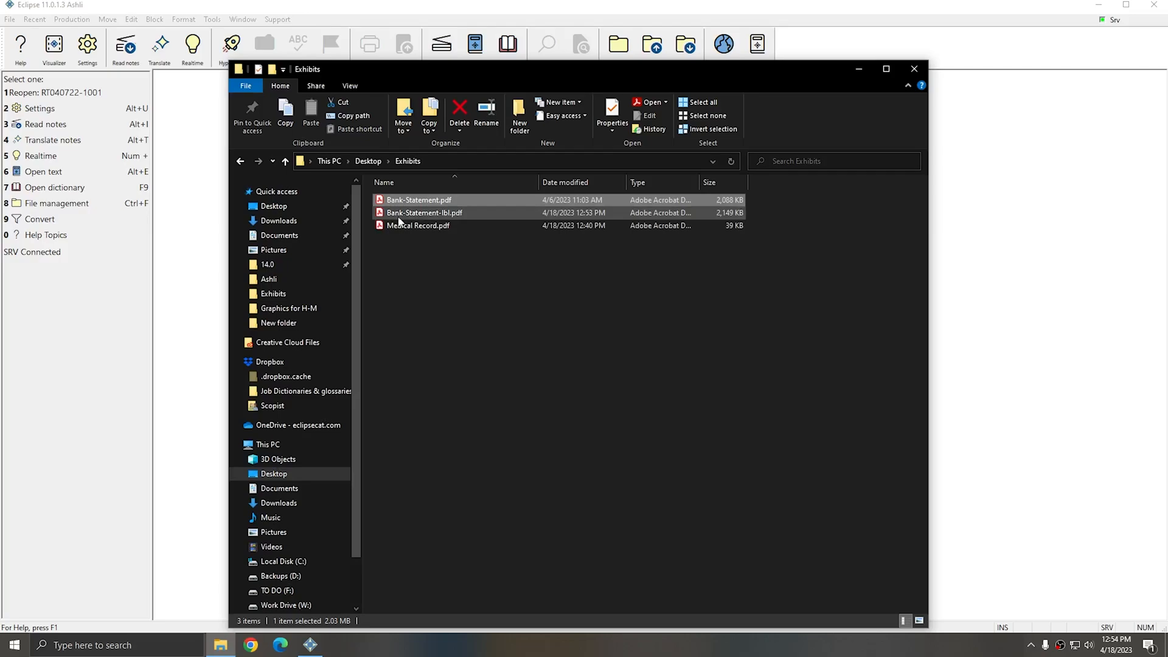
click(425, 211)
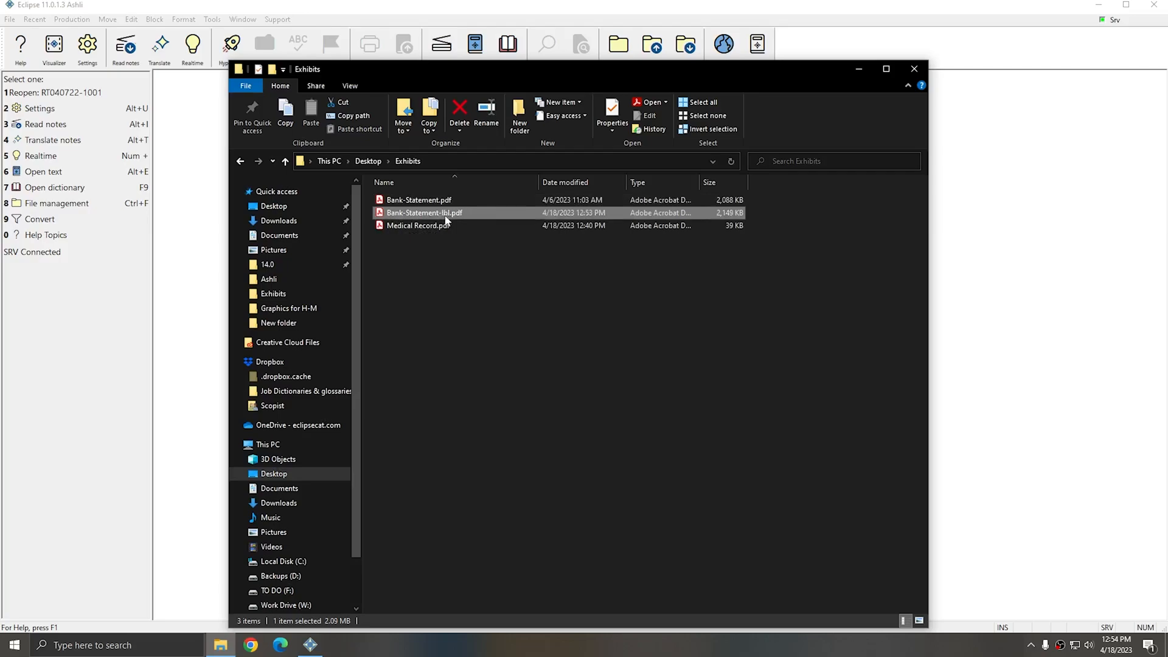
mouse_move(454, 217)
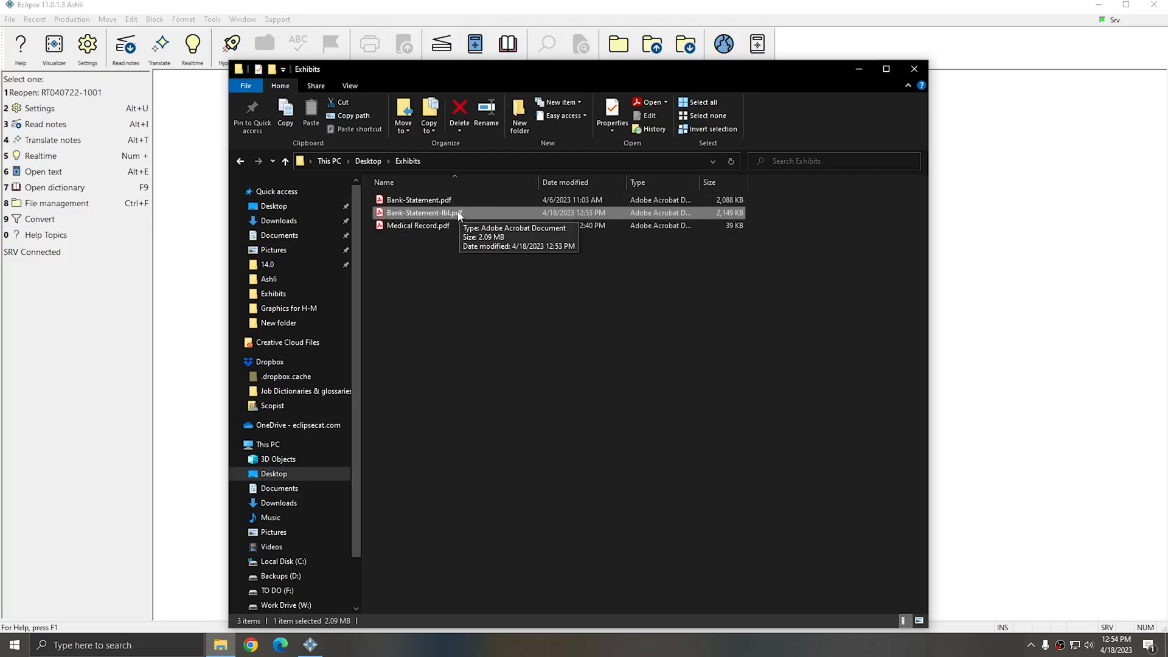
double_click(429, 212)
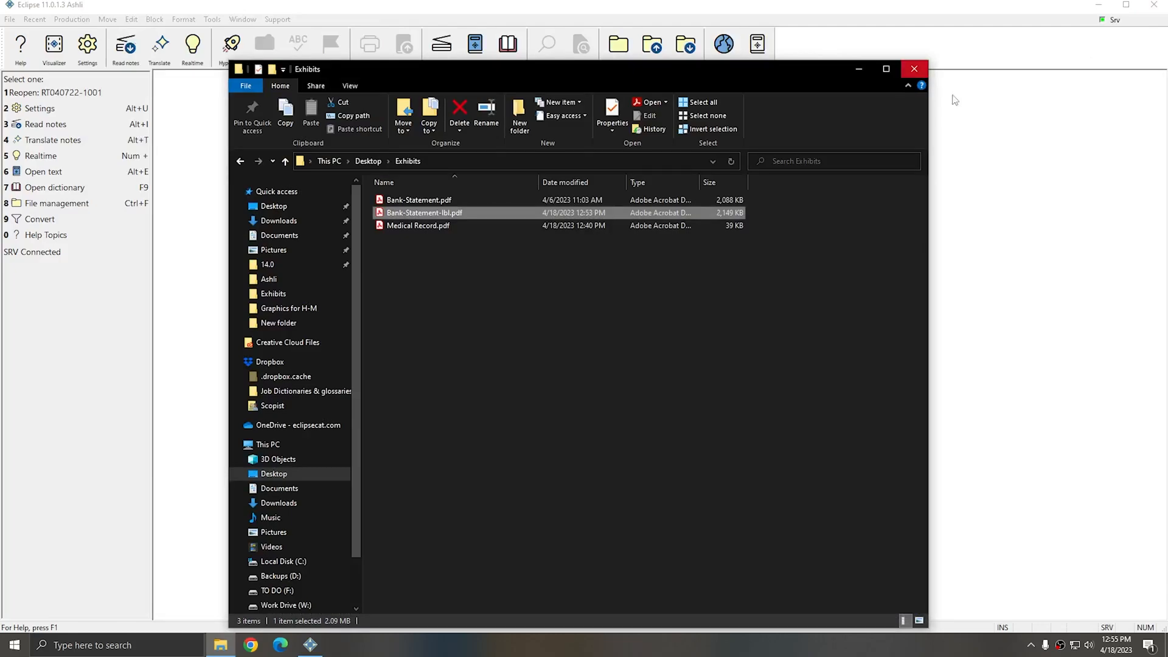
Step: Start another Label exhibits run keeping header 'ABC Agency' with footer 'Defense Exhibit'
click(915, 68)
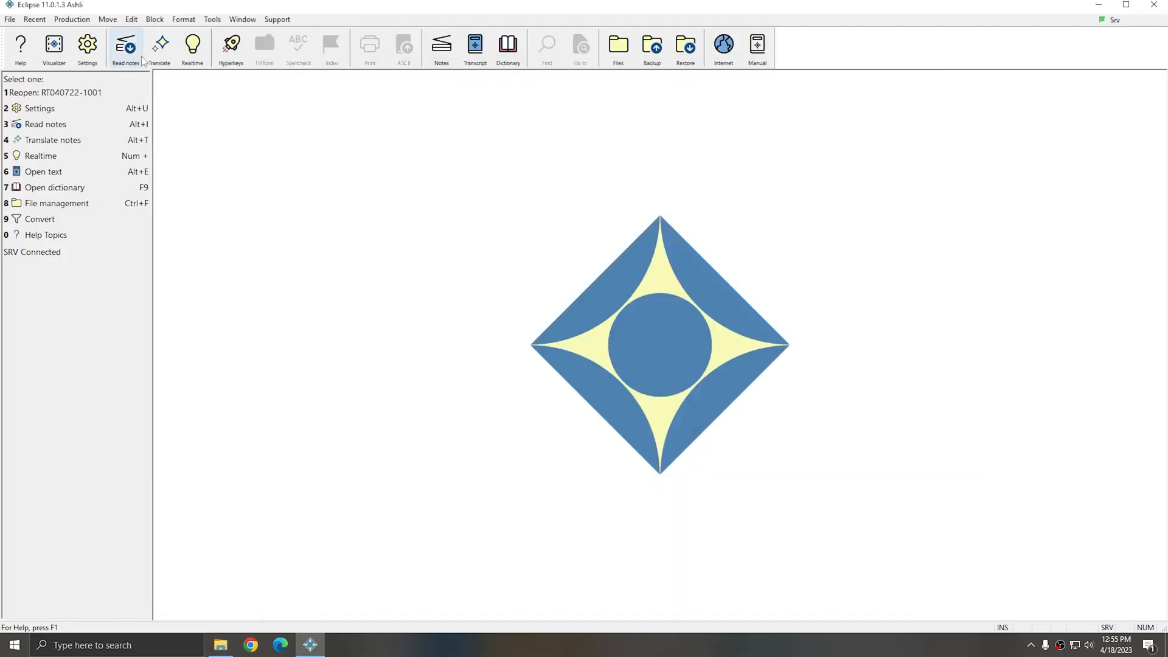
click(71, 19)
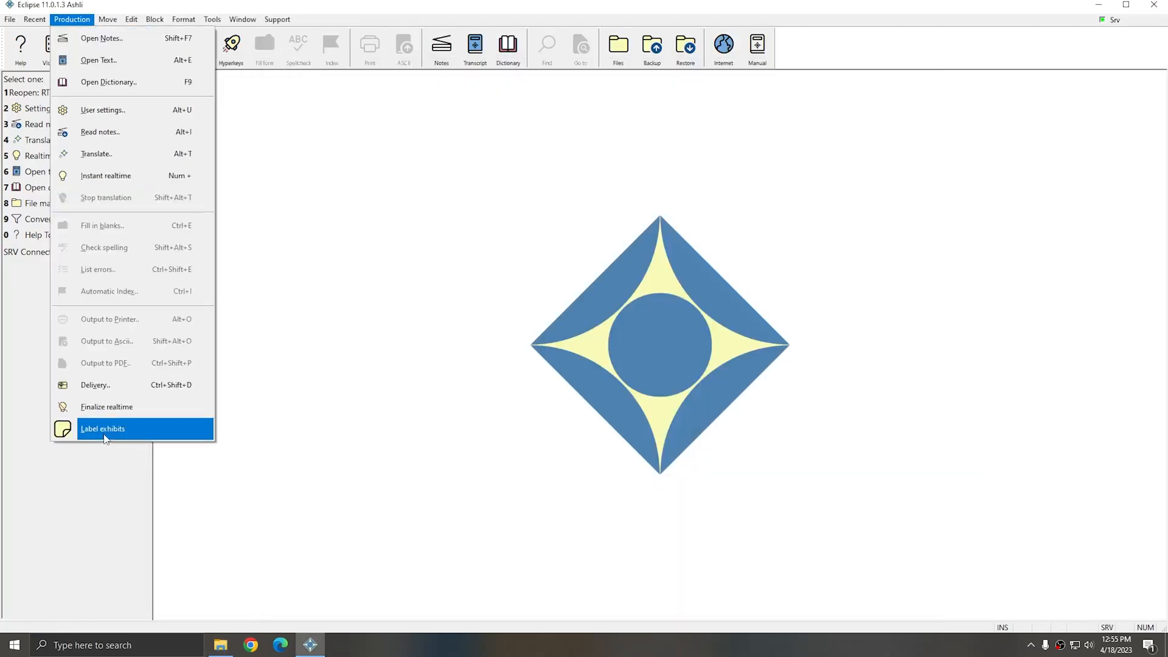
click(102, 428)
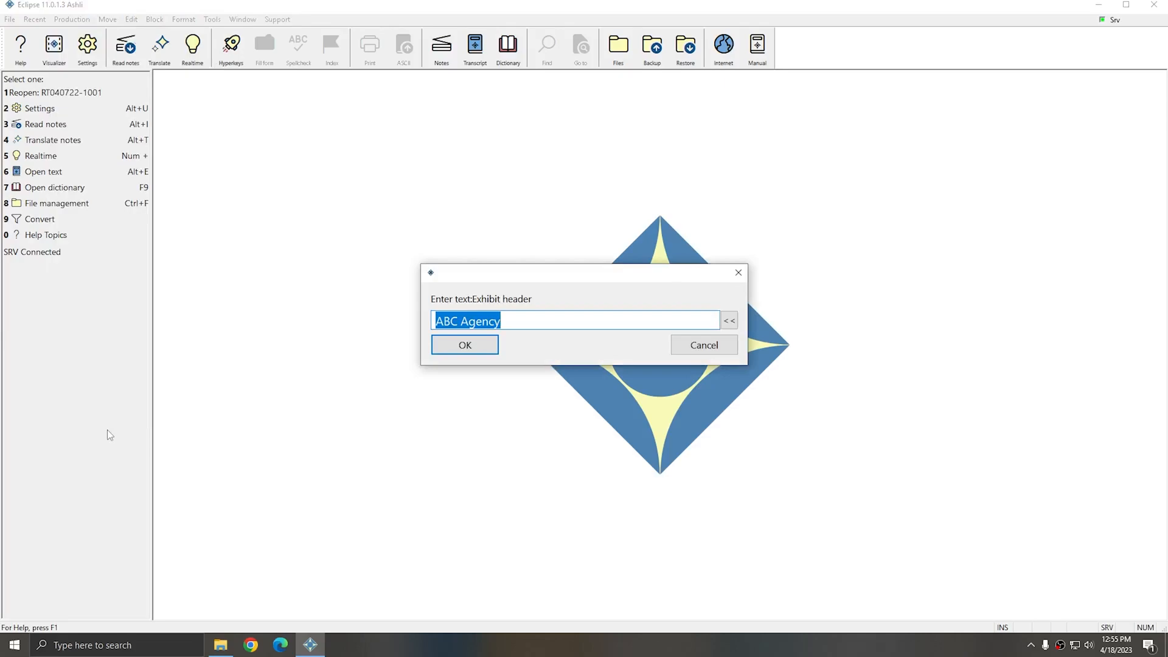
click(465, 344)
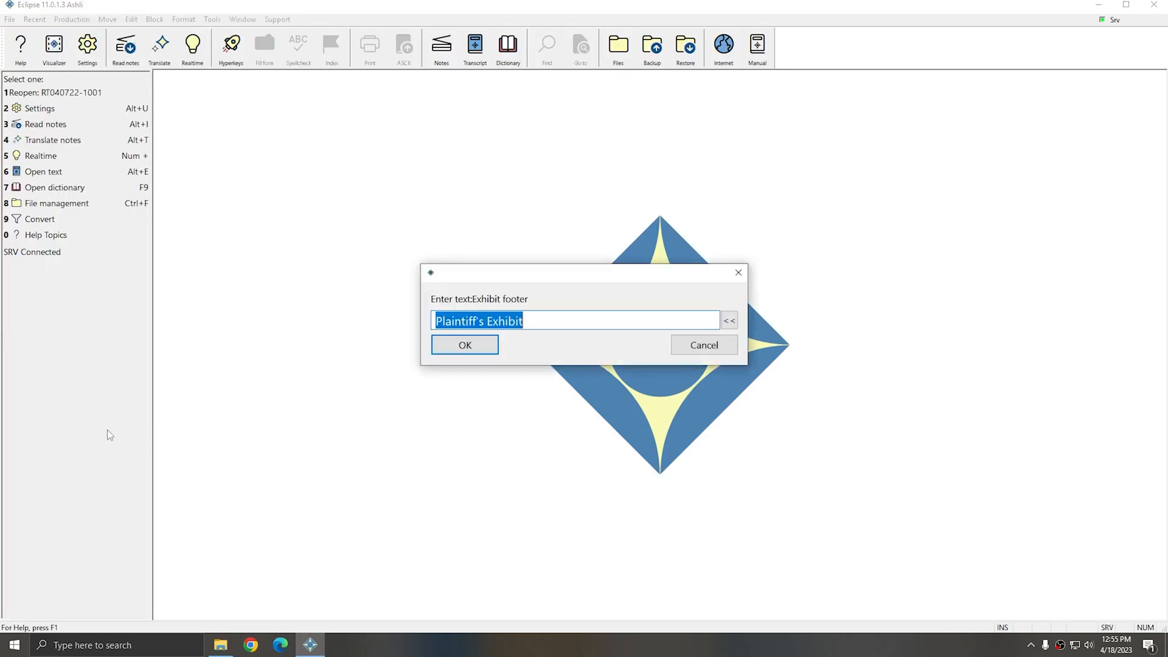
text(Defense E)
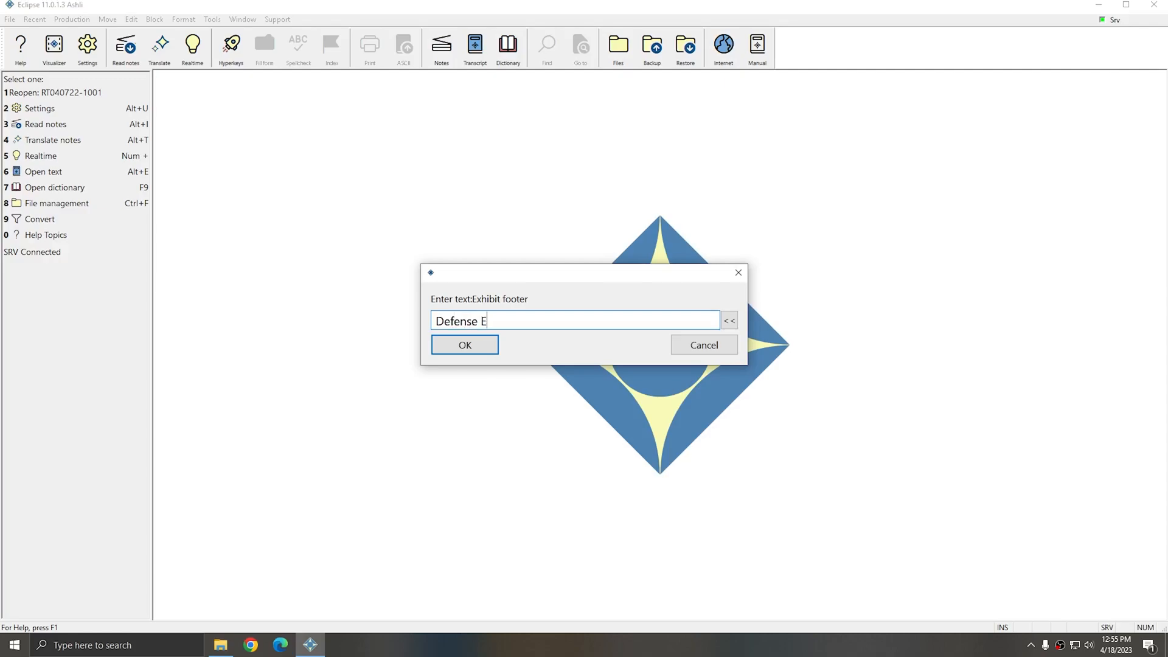
text(xhibit)
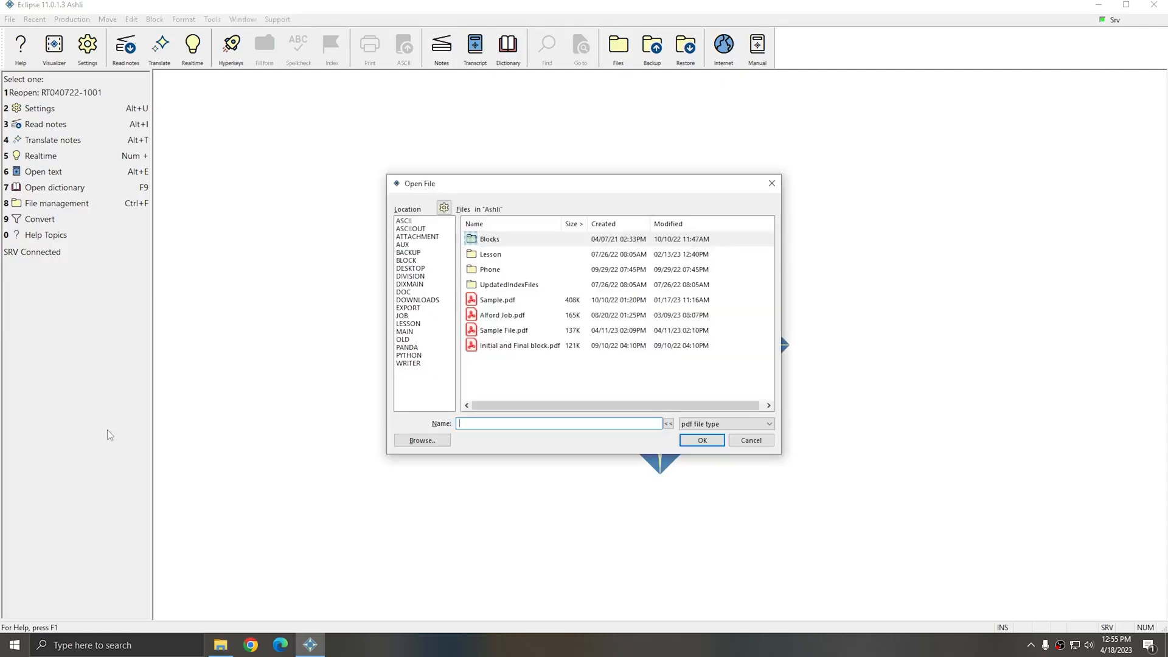
Step: Choose Medical Record.pdf from the attachment folder and assign it exhibit number 2
click(417, 236)
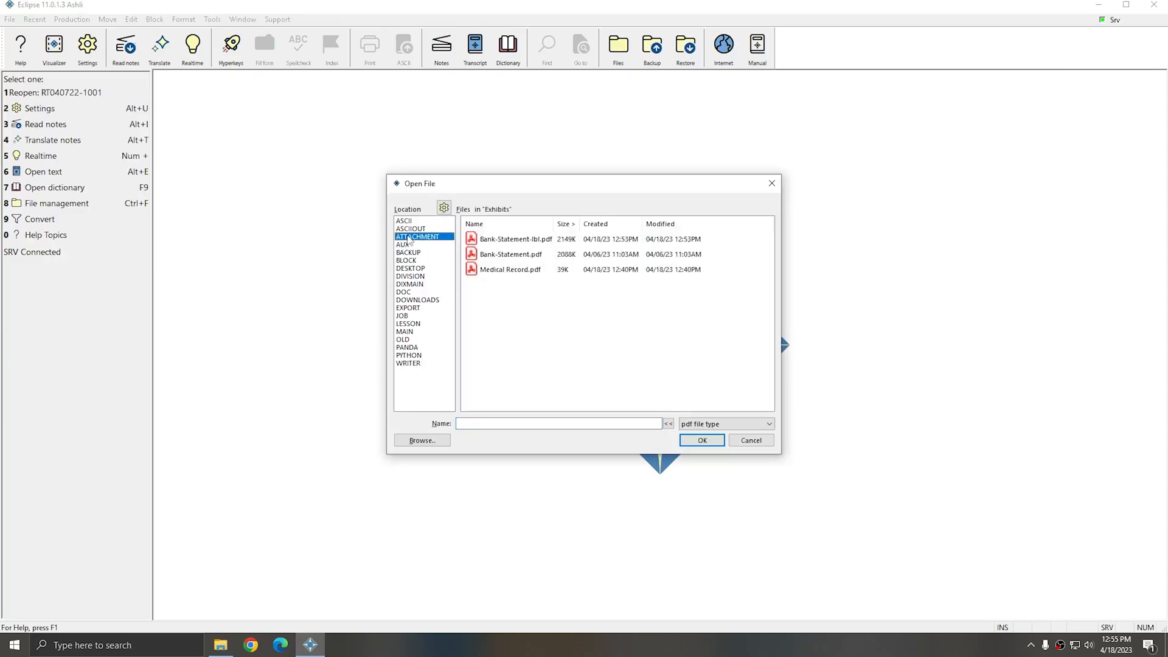
click(511, 268)
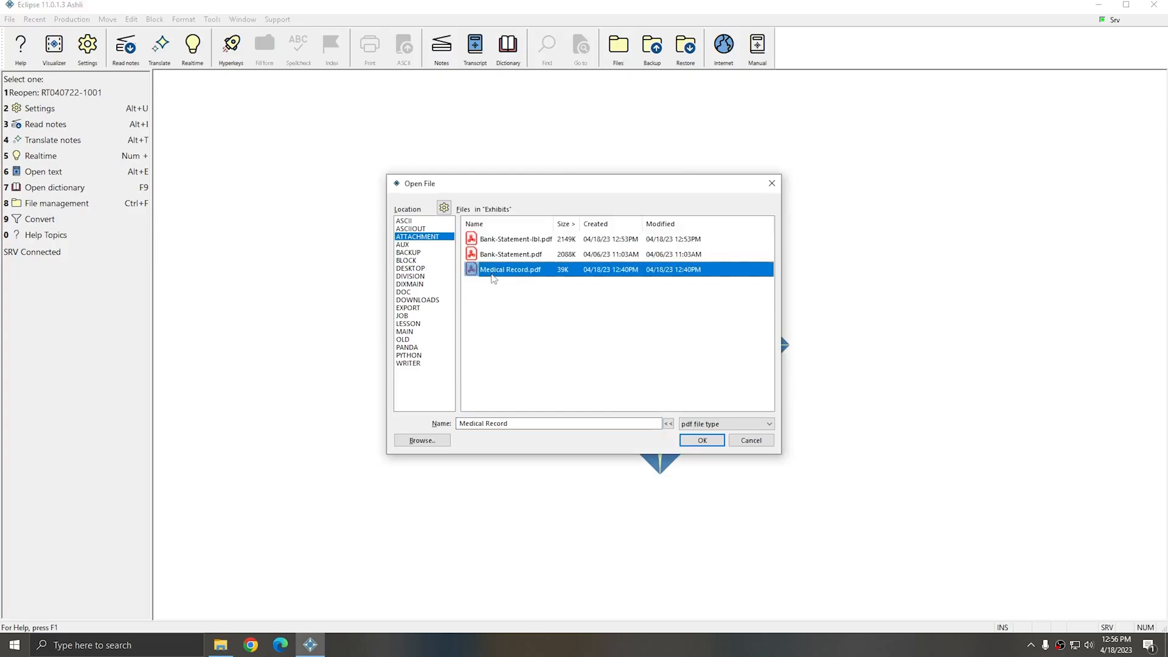
click(702, 440)
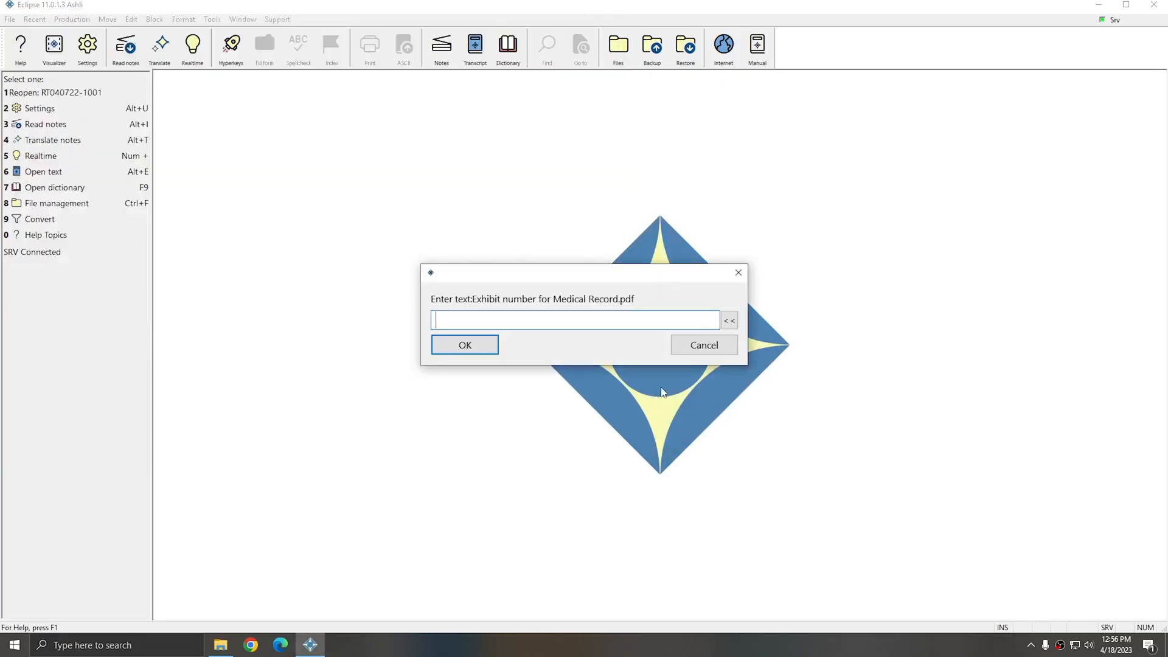
text(2)
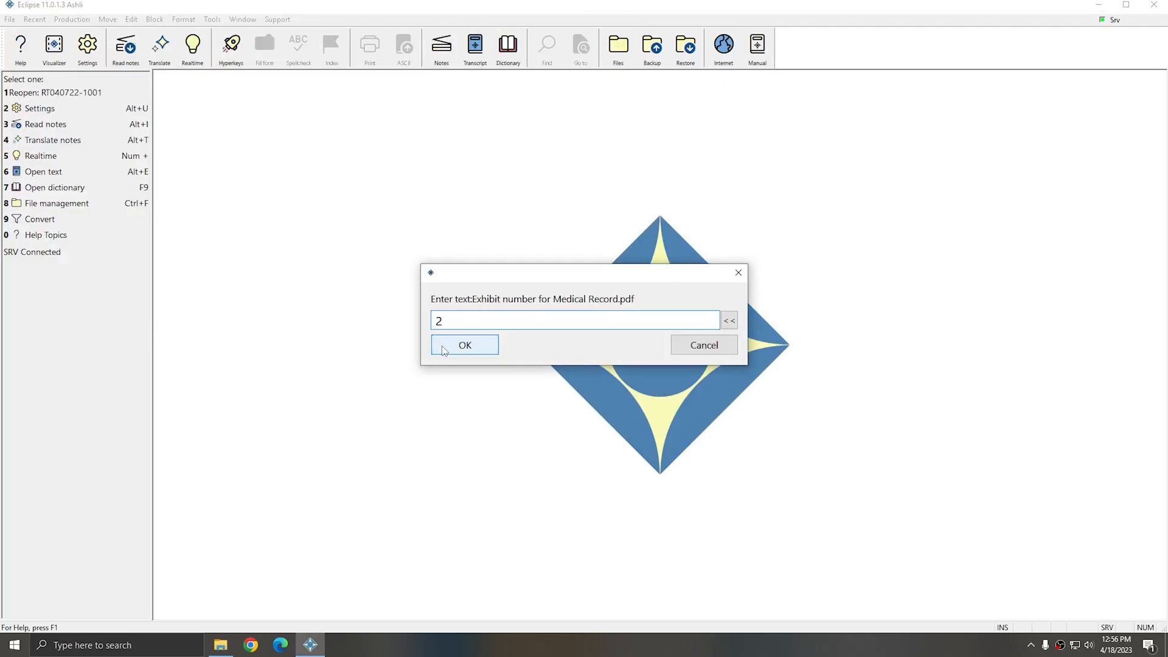
click(465, 345)
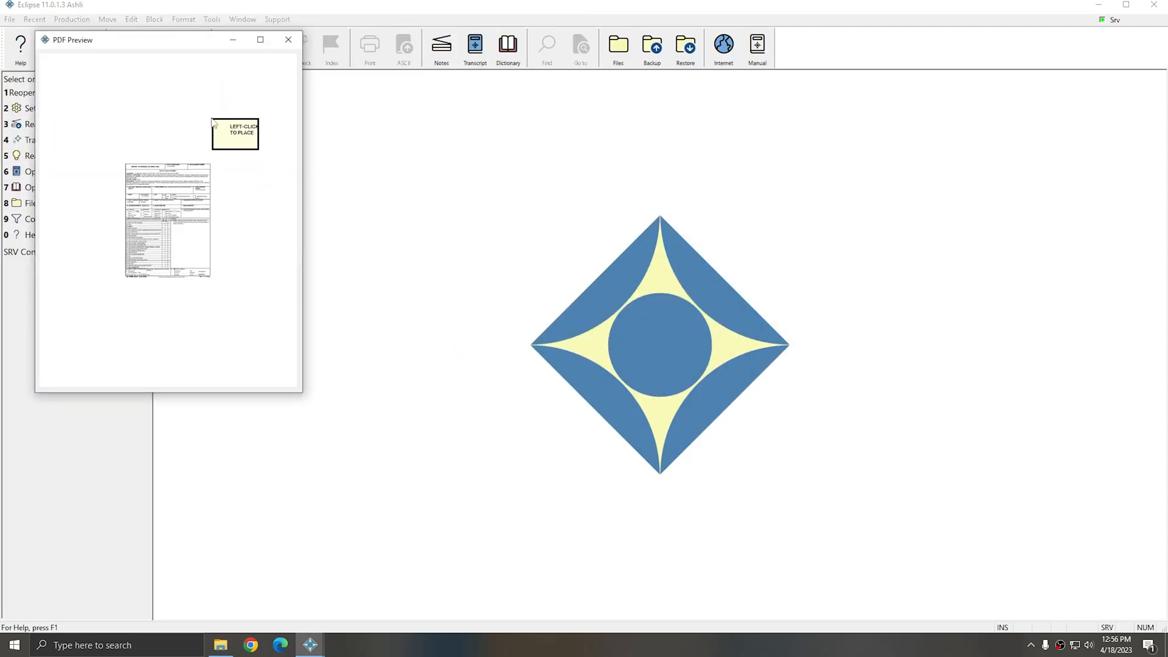
Step: Place the exhibit label above the form and review the labelled medical record
click(287, 39)
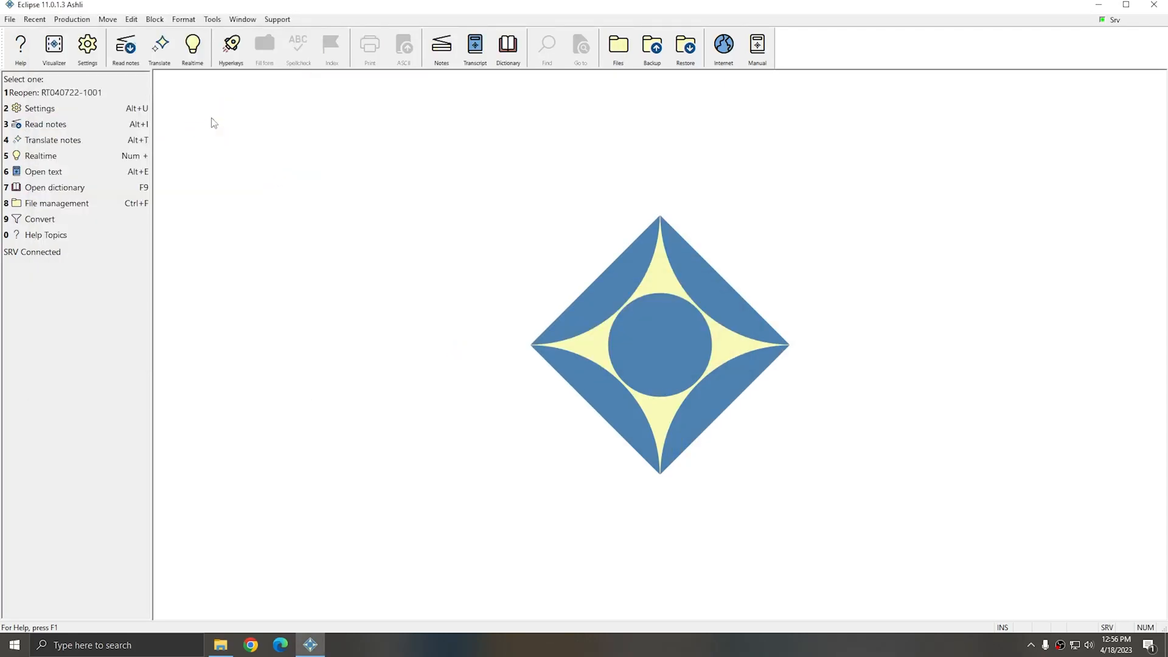
click(340, 644)
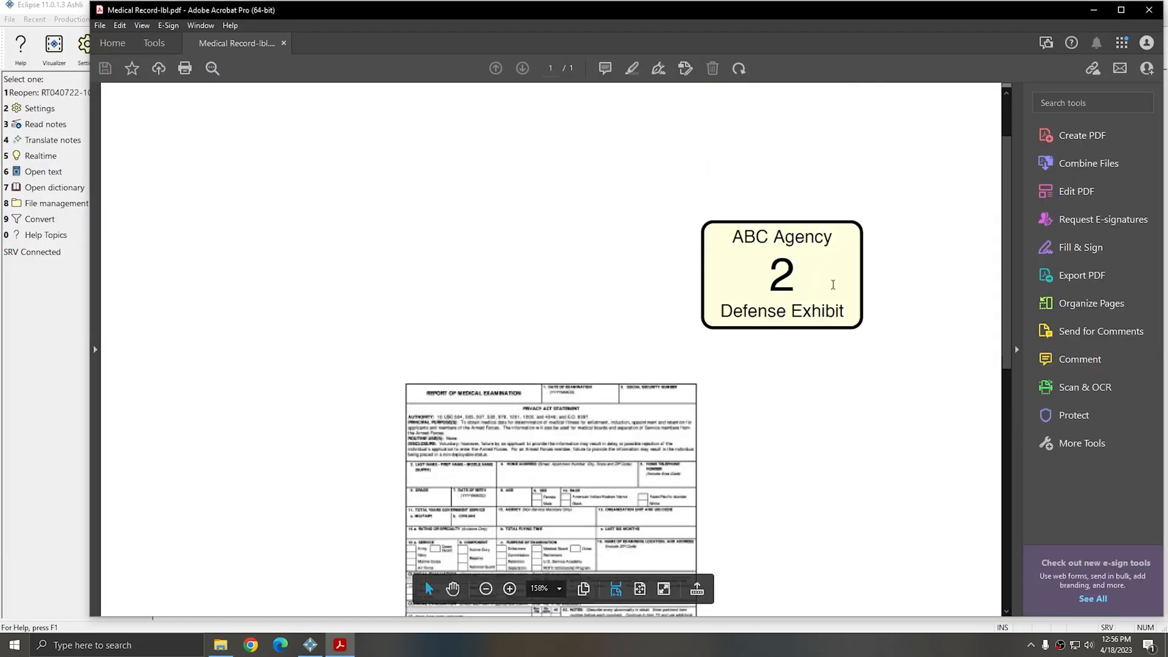
scroll(down, 3)
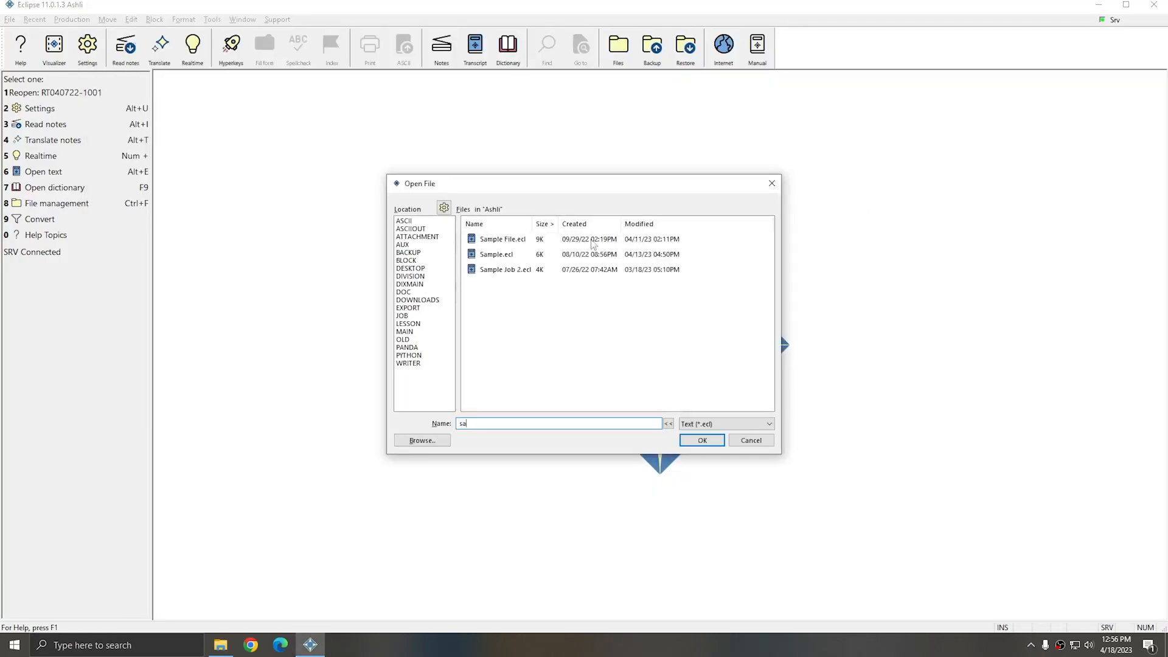
Step: Open Sample File.ecl and attach Medical Record-lbl.pdf to the transcript
click(701, 441)
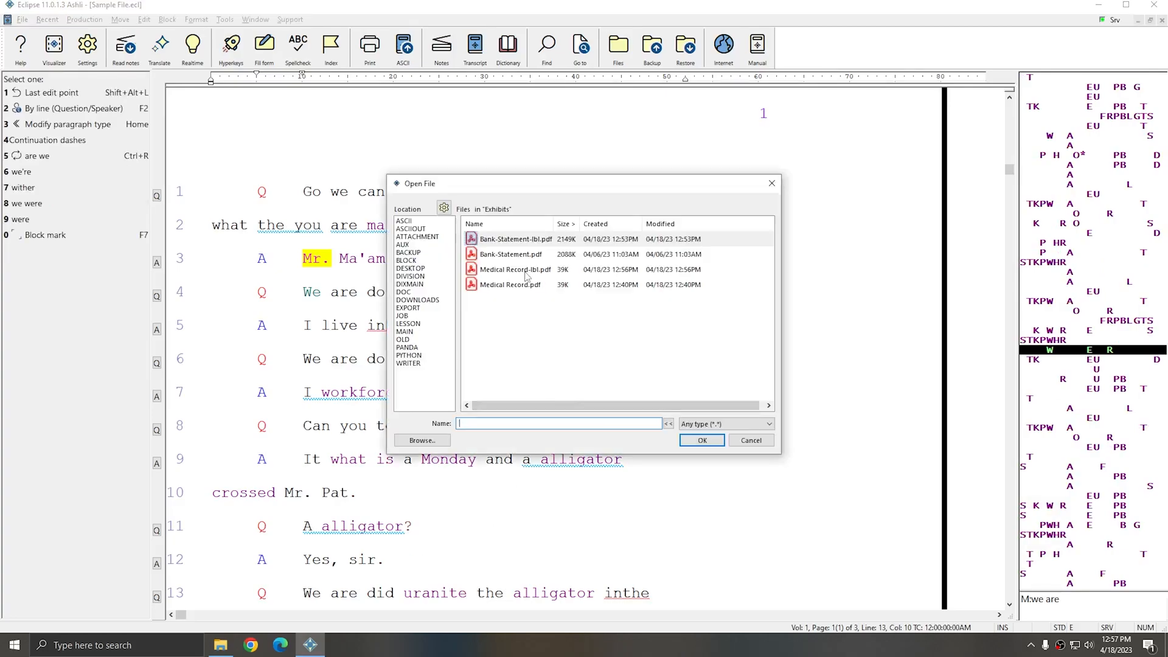
click(514, 268)
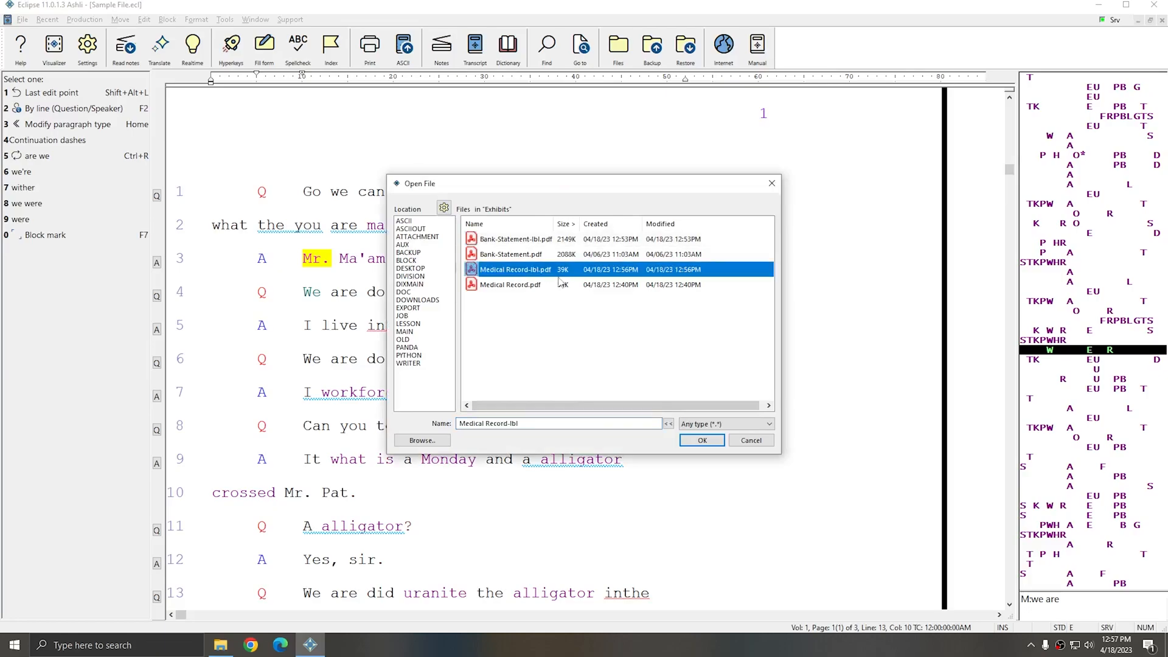
click(701, 440)
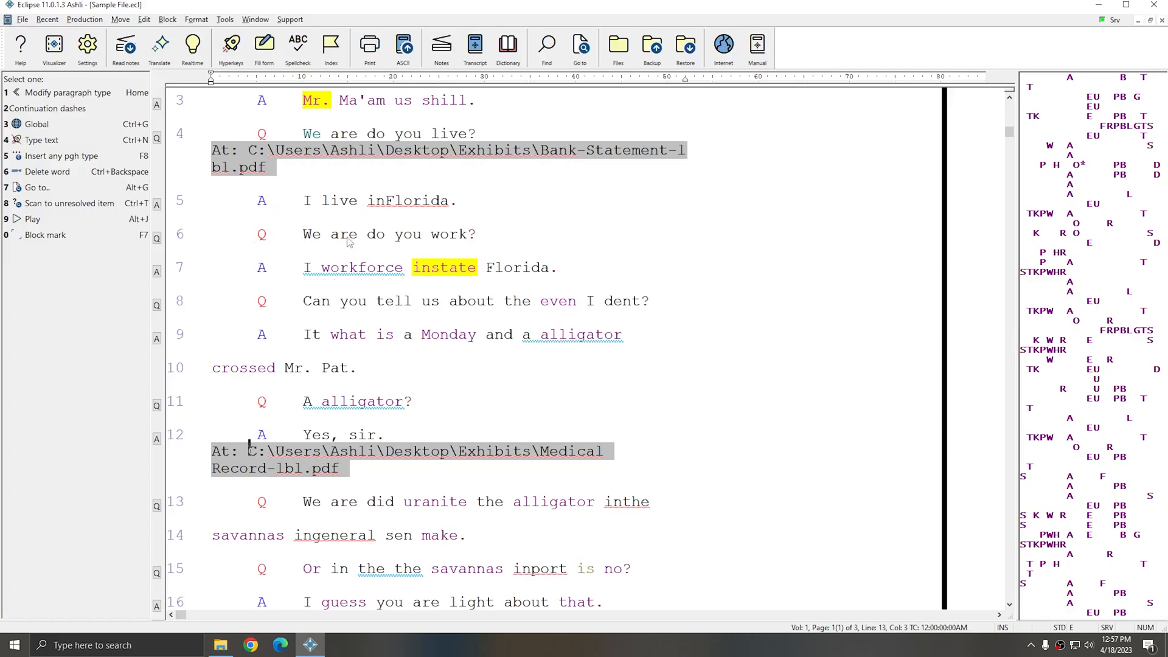
Step: Output the transcript to PDF with Embed exhibit files kept on
click(77, 20)
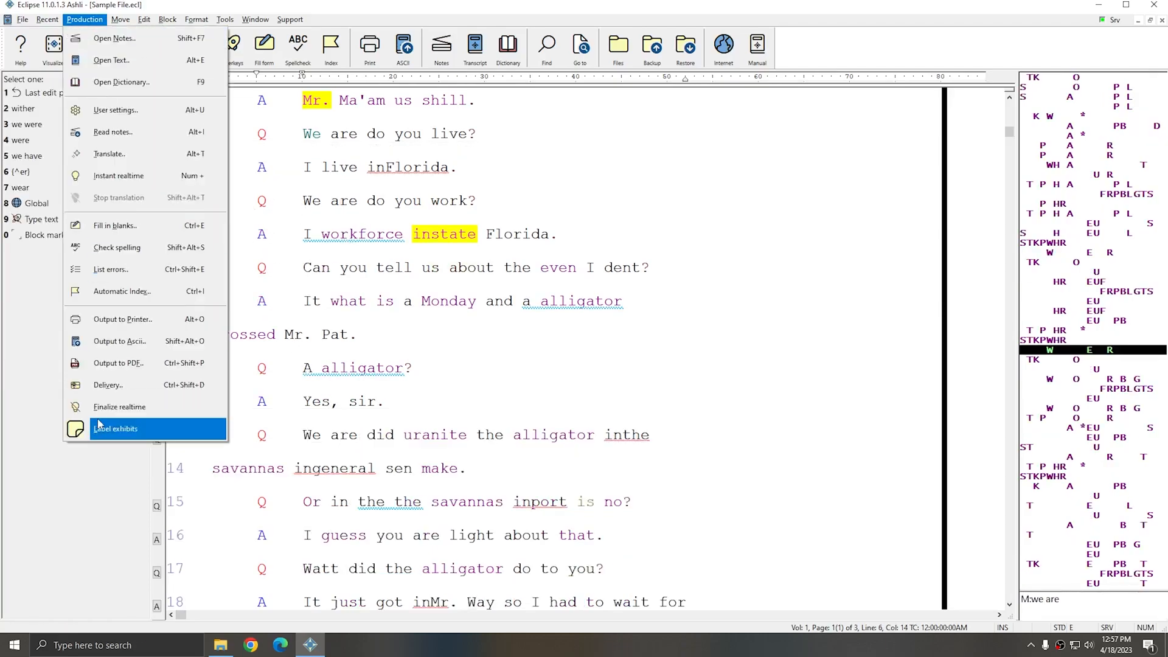
click(119, 362)
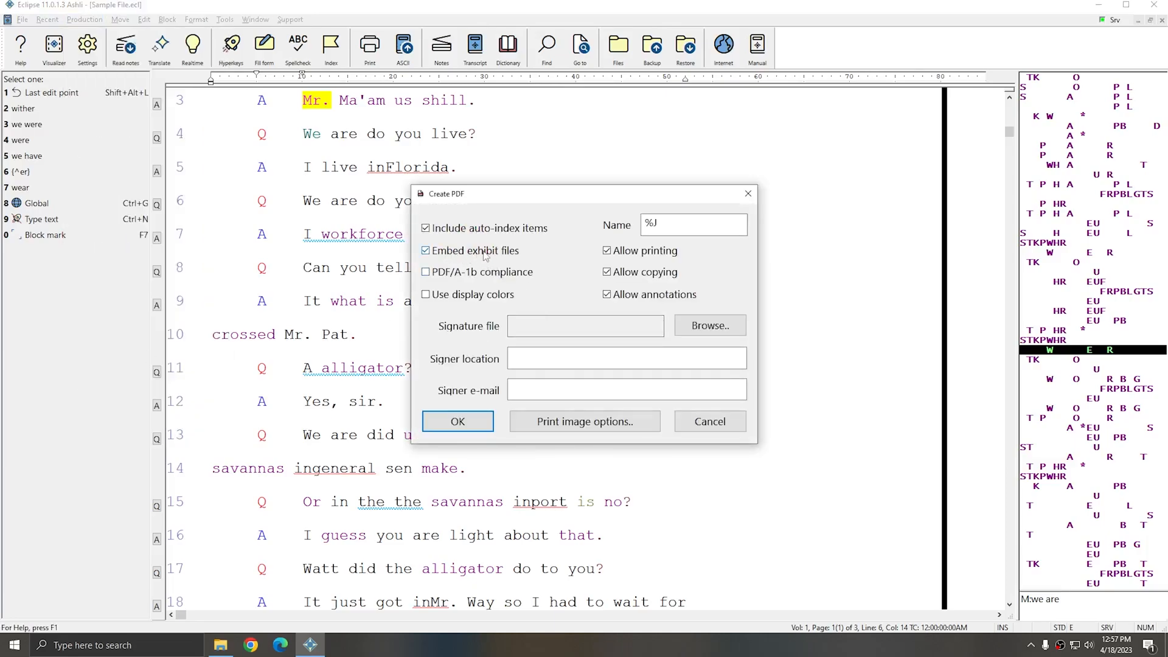
click(457, 421)
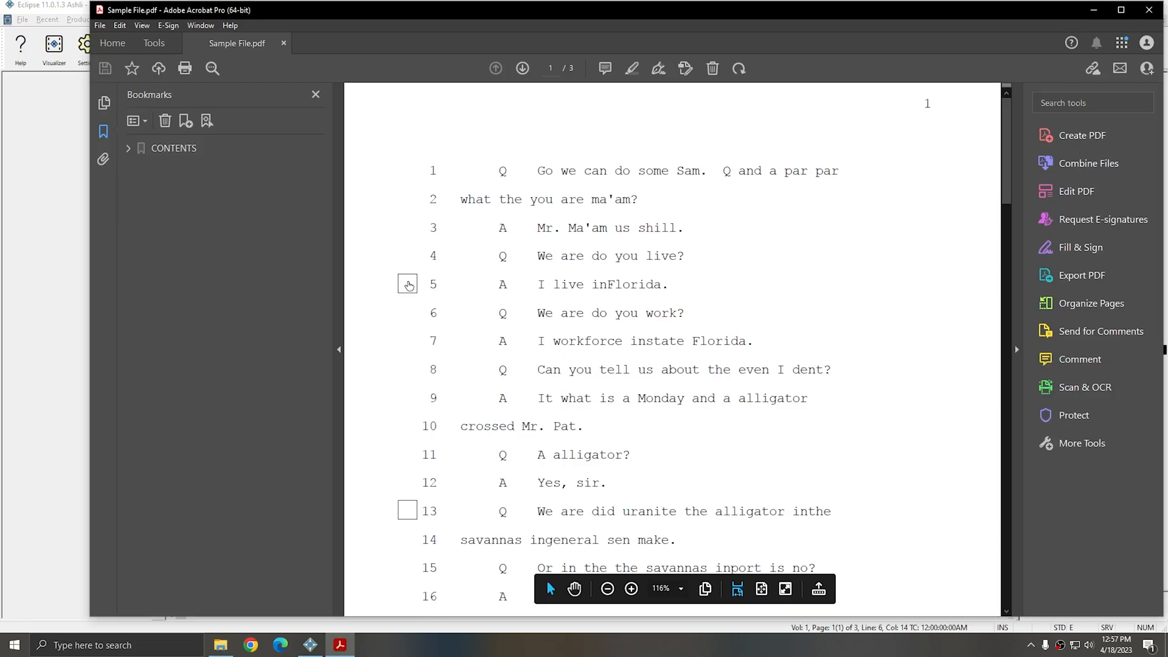
Step: Expand the CONTENTS bookmarks, view the embedded Medical Record exhibit and return to Sample File.pdf
scroll(down, 3)
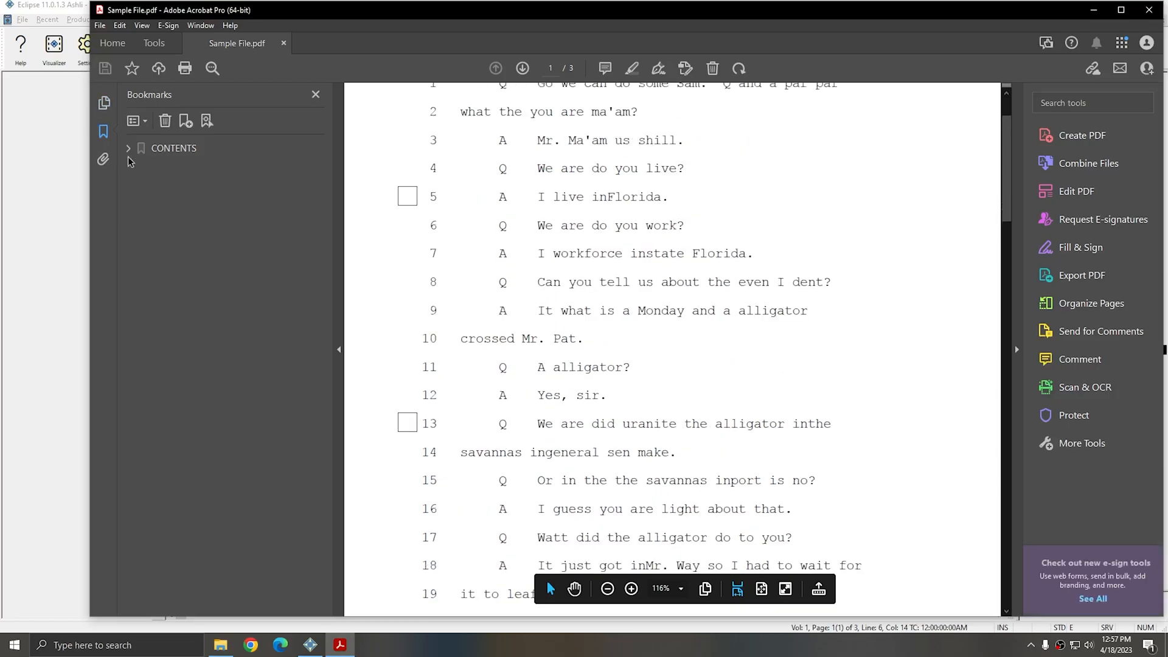
click(128, 147)
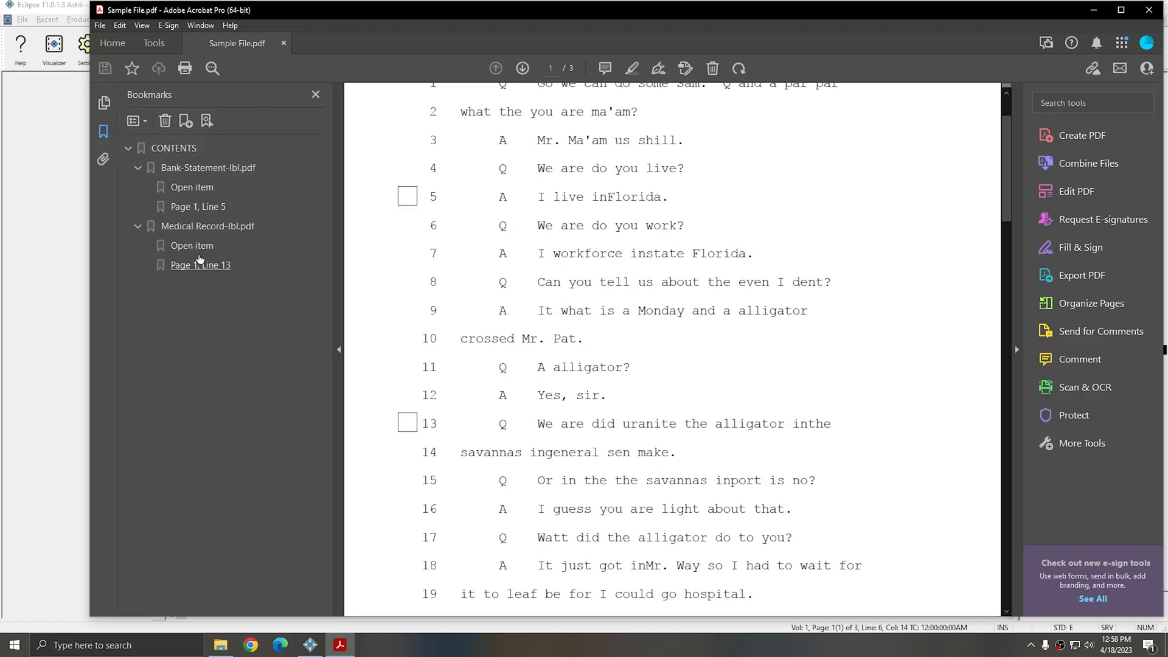
mouse_move(192, 246)
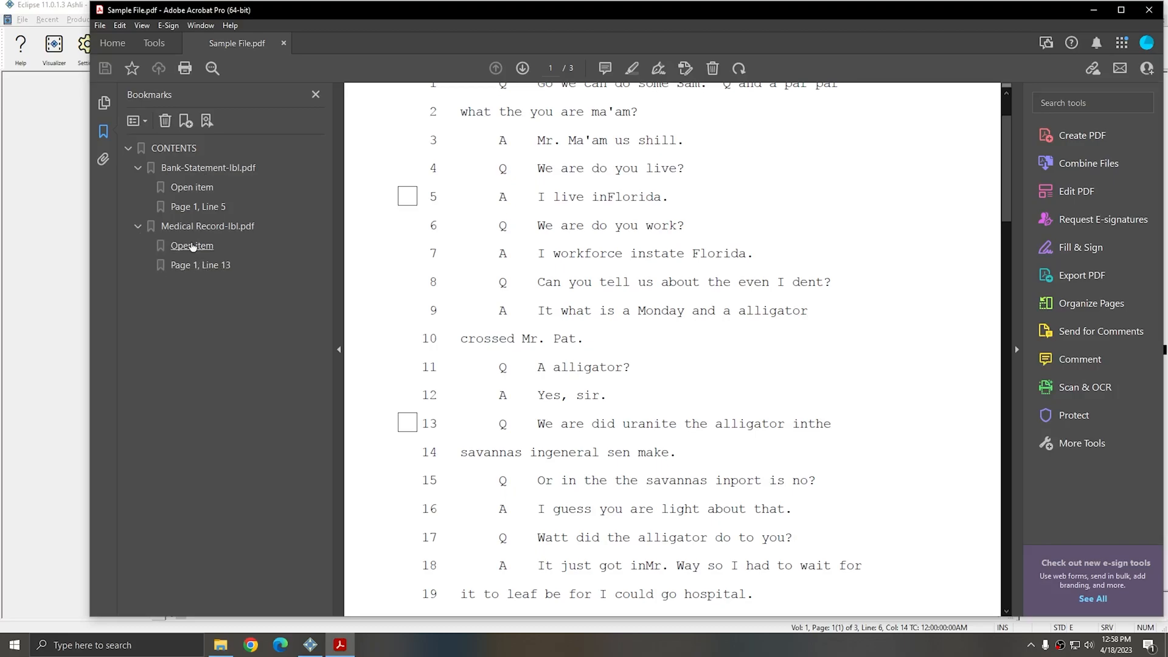
click(191, 246)
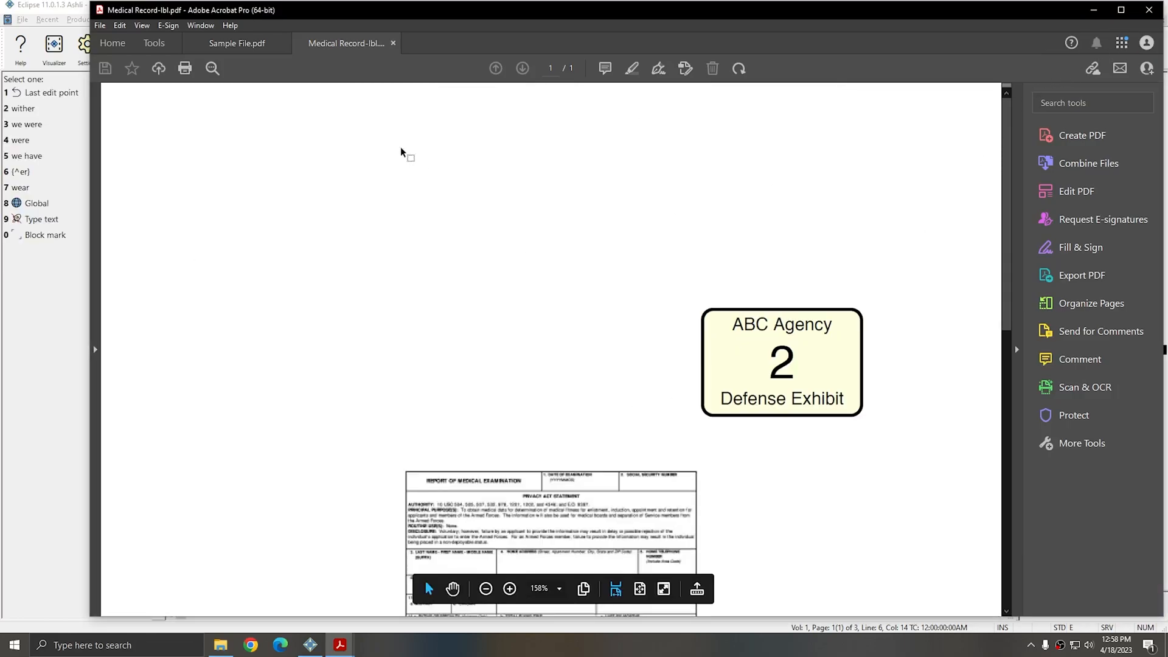
click(236, 42)
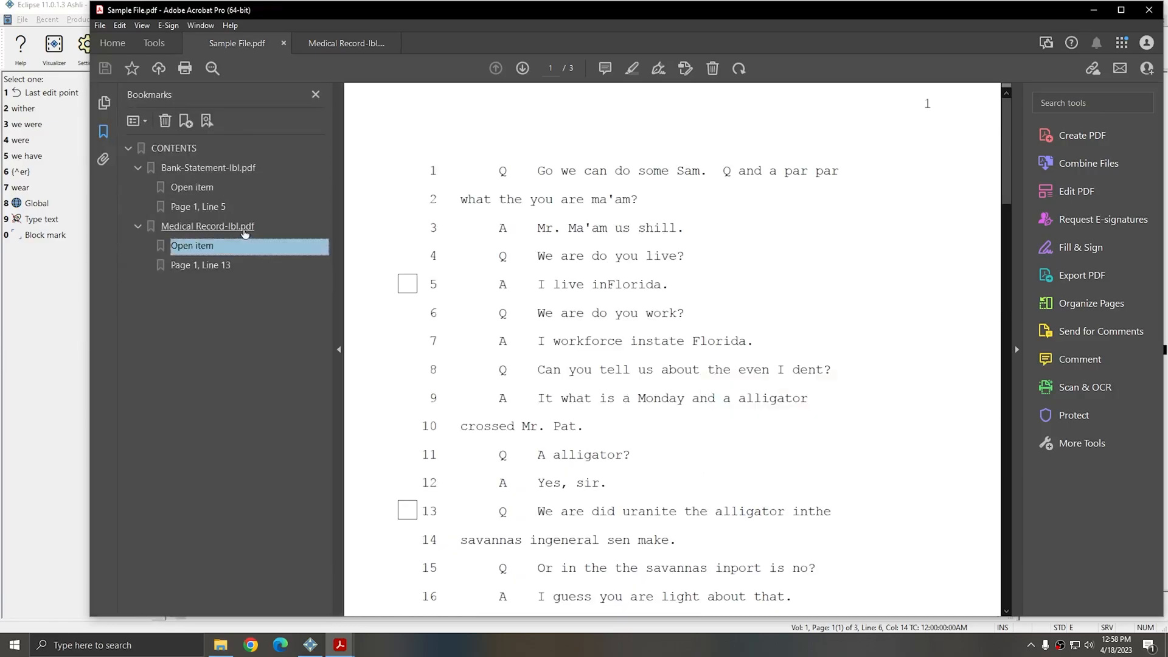
mouse_move(186, 187)
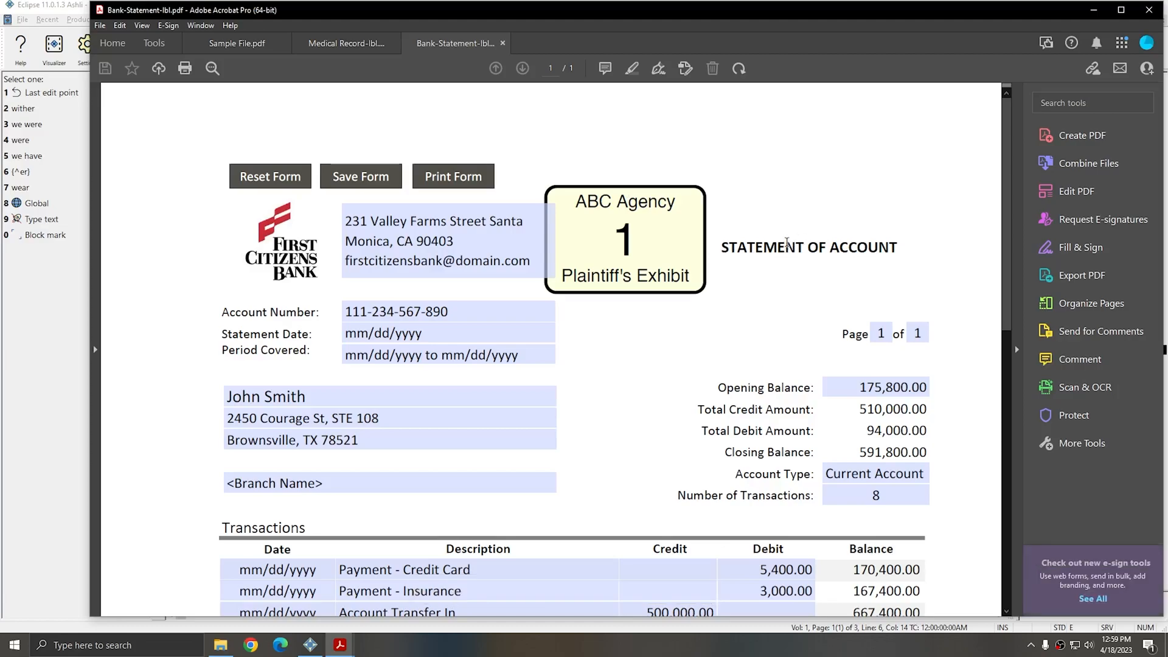
mouse_move(1070, 28)
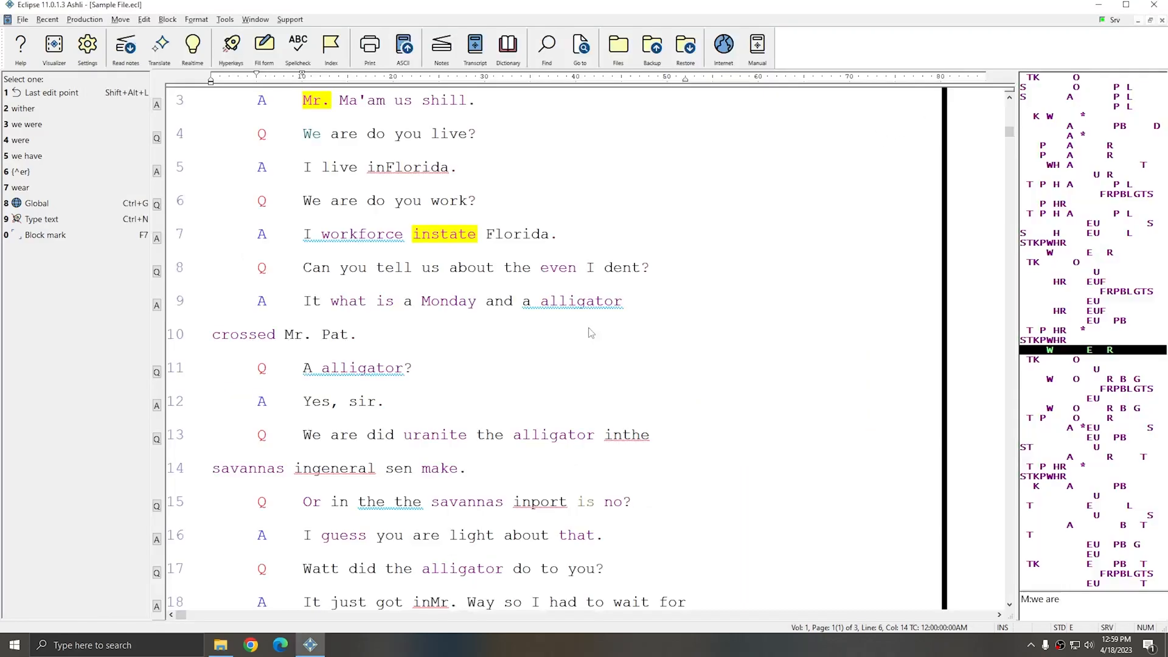
mouse_move(429, 272)
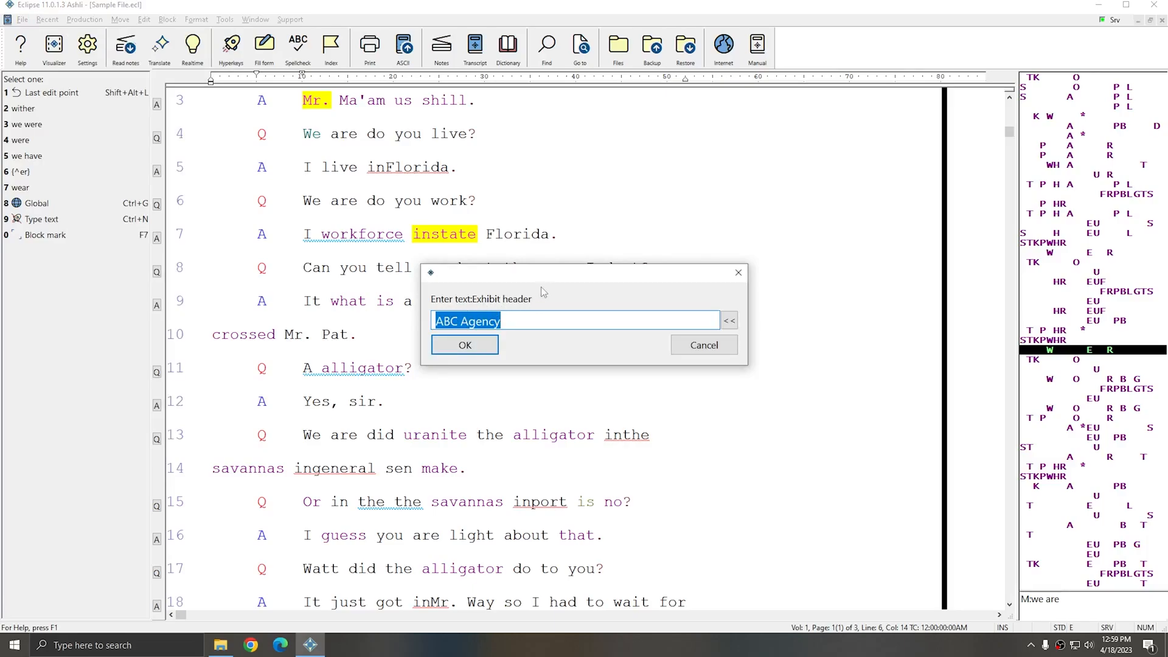
Step: Accept the ABC Agency header and choose Alford Job.pdf as the exhibit to label
click(465, 345)
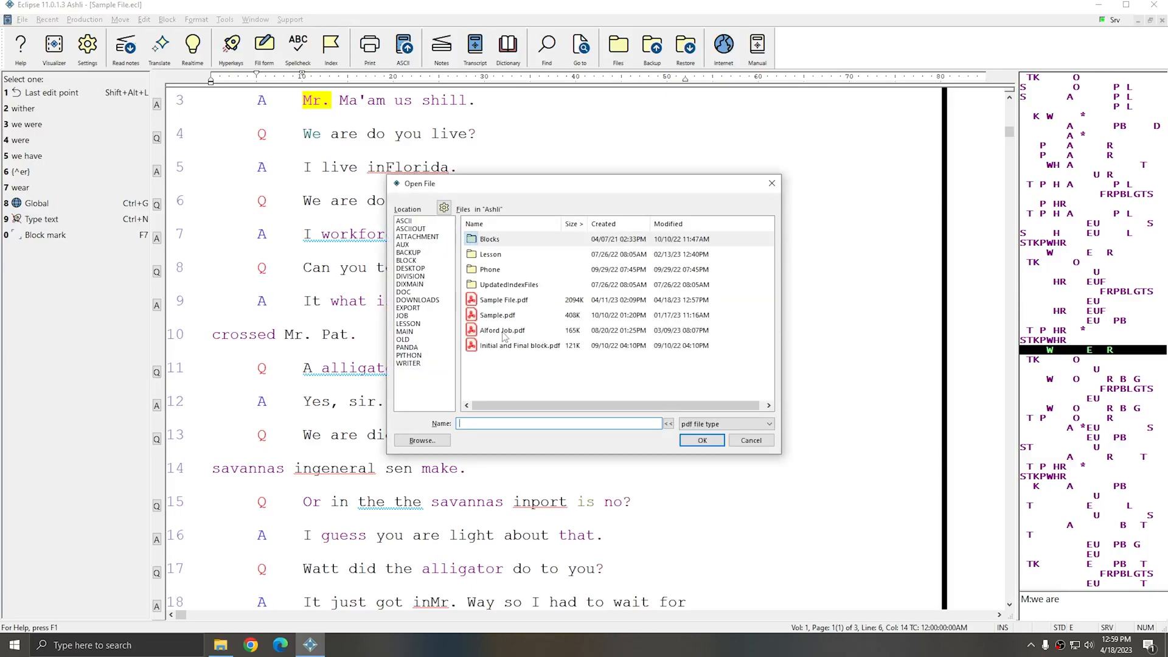
click(501, 330)
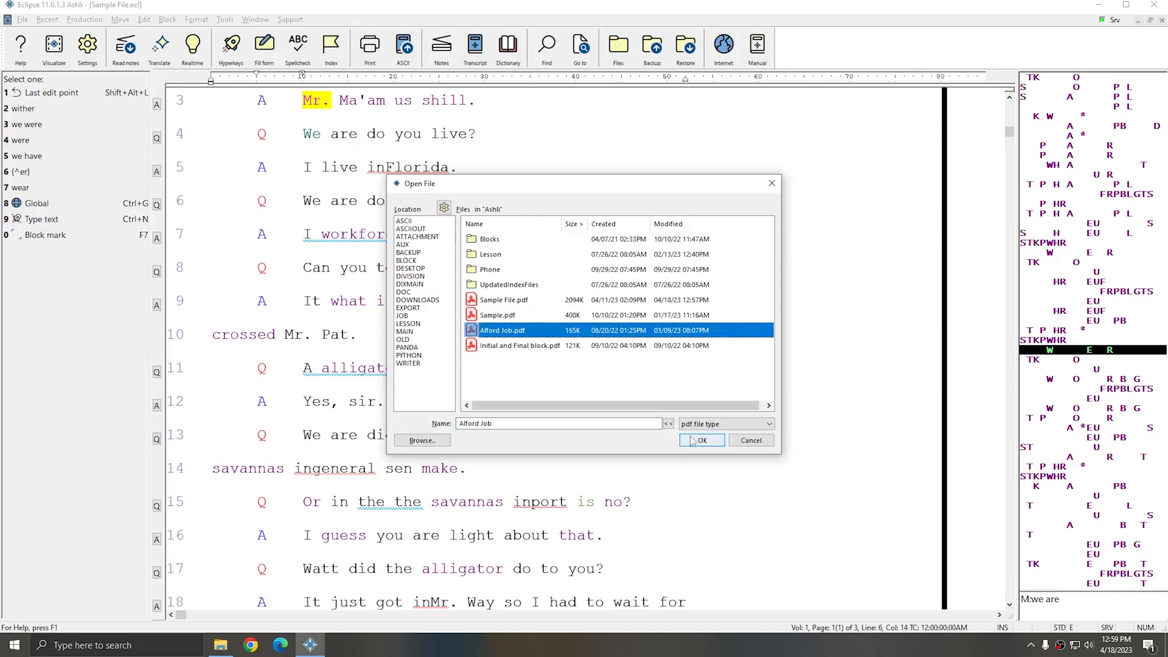
click(700, 440)
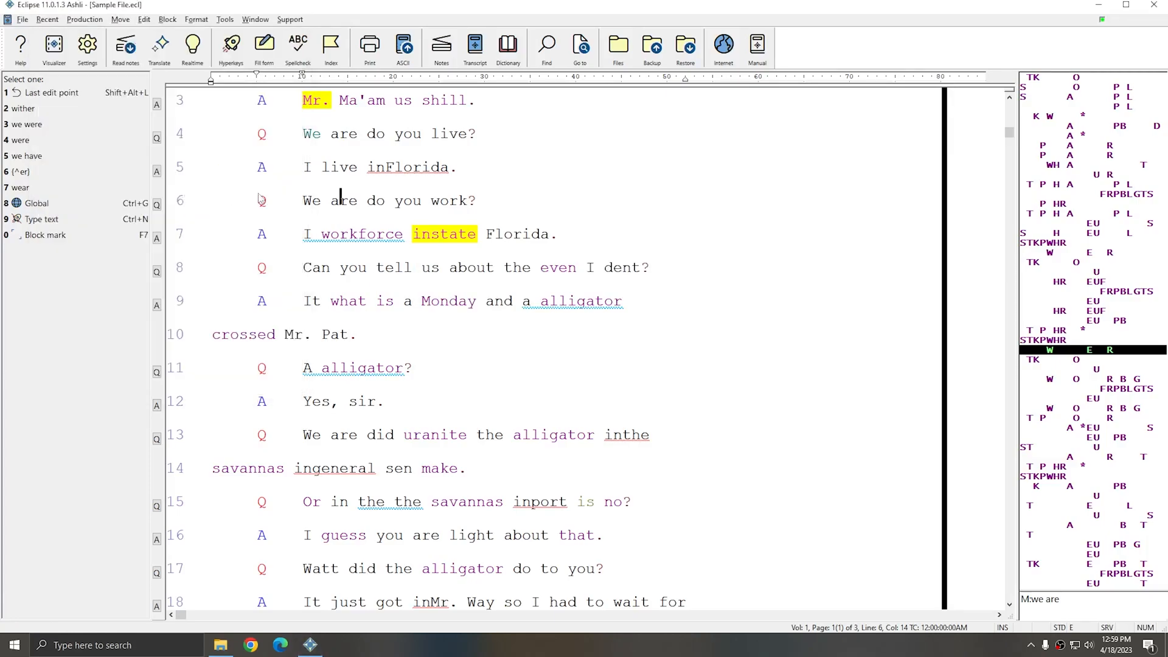
Step: View the ABC Agency Defense Exhibit 3 stamp on Alford Job-lbl.pdf and return to the Eclipse transcript
click(341, 642)
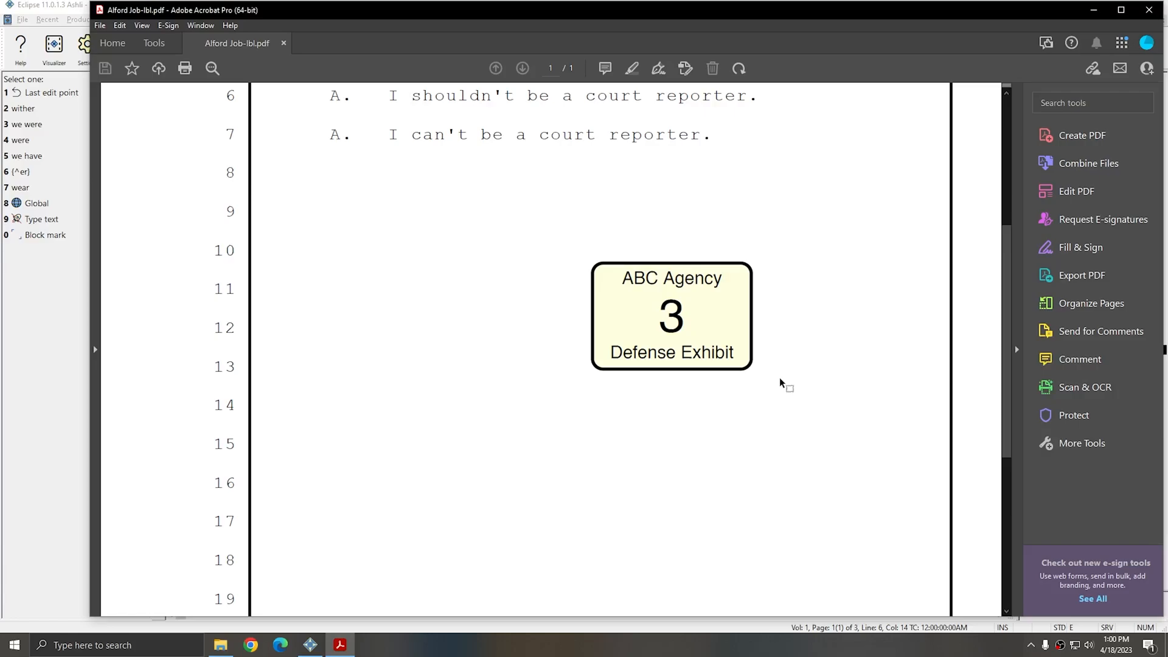
mouse_move(797, 381)
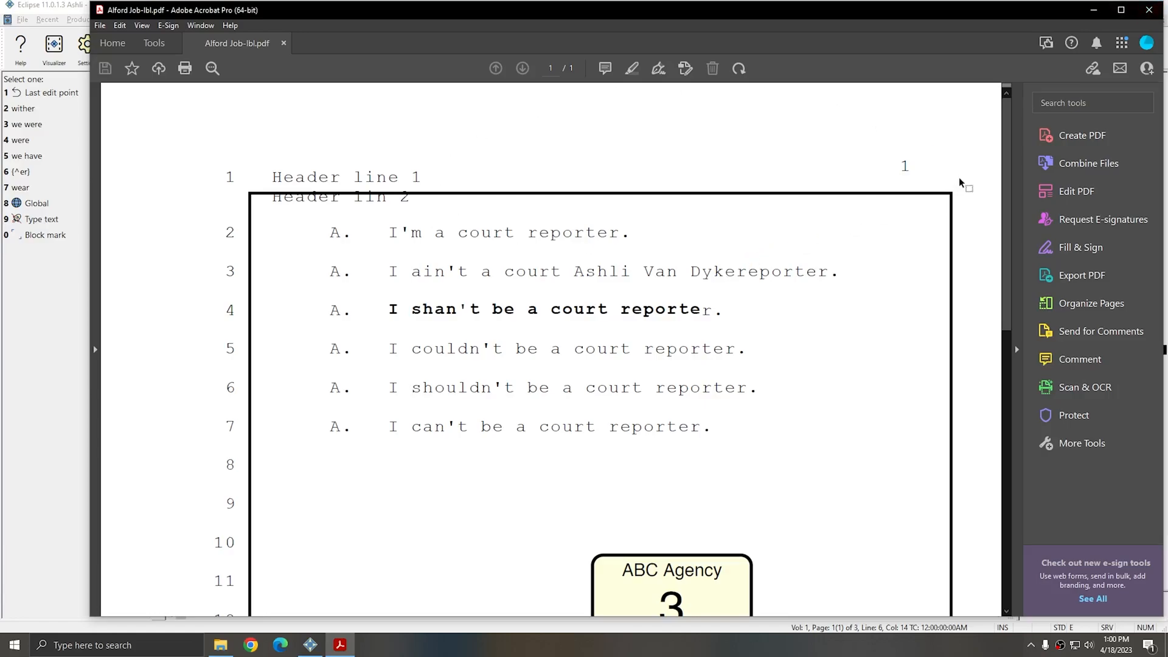
scroll(down, 3)
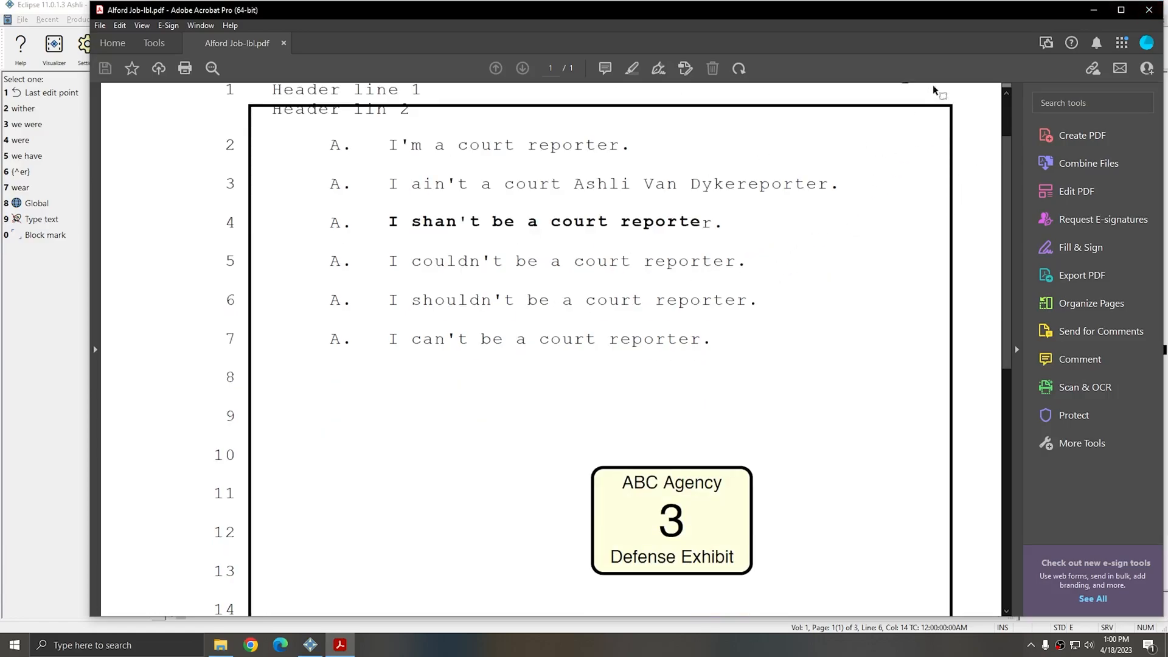
click(309, 645)
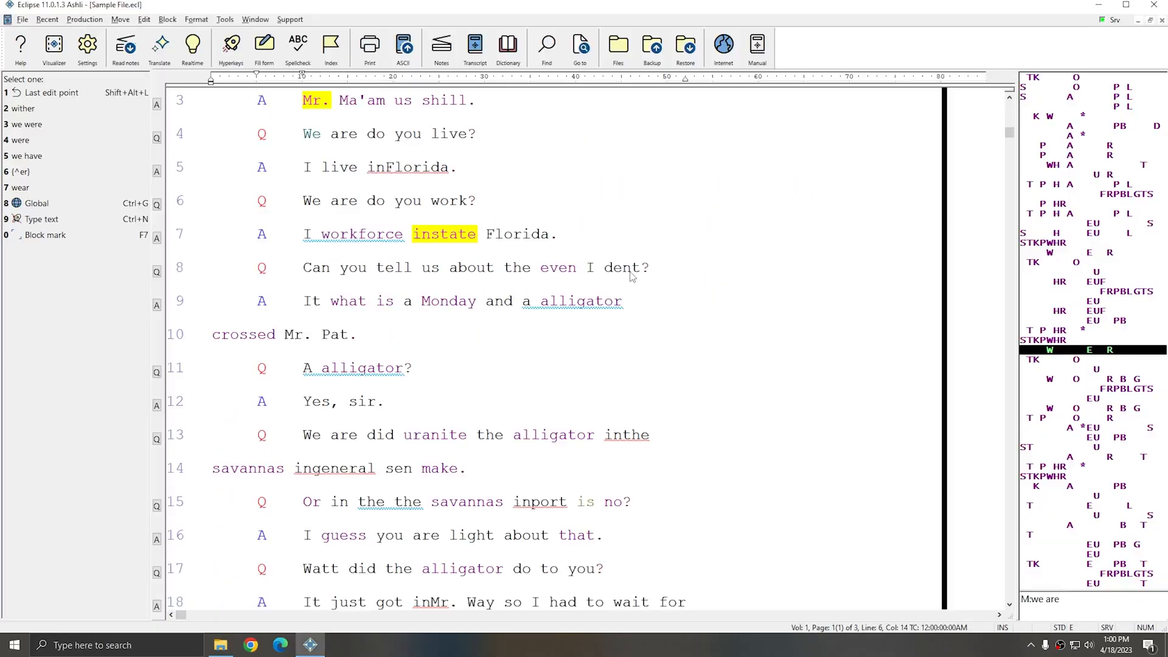